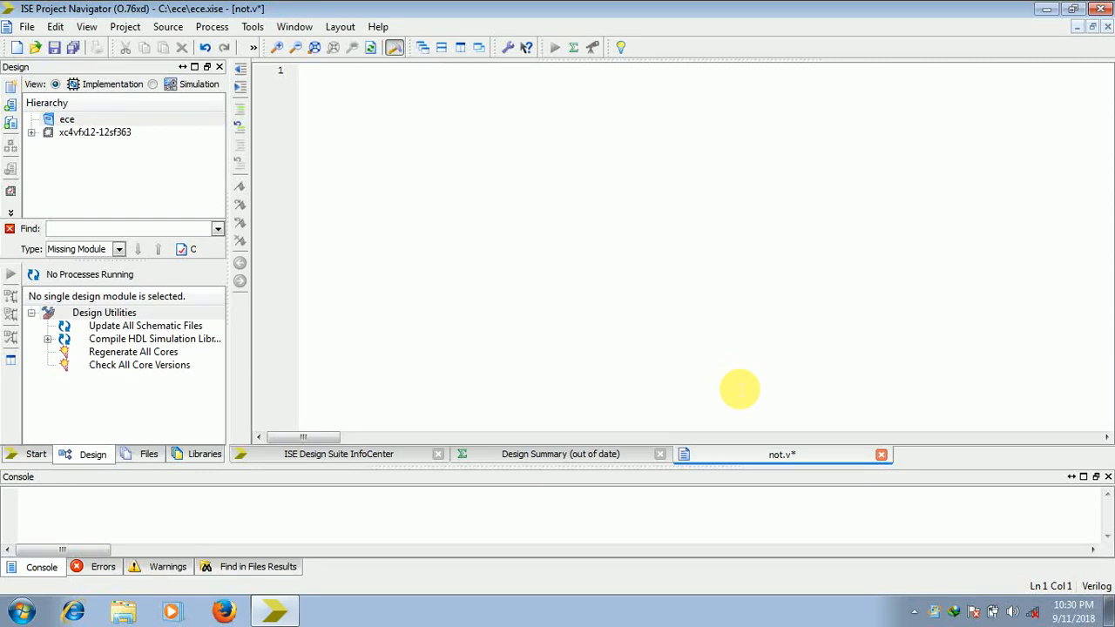
{"action": "mouse_move", "coordinate": [474, 357]}
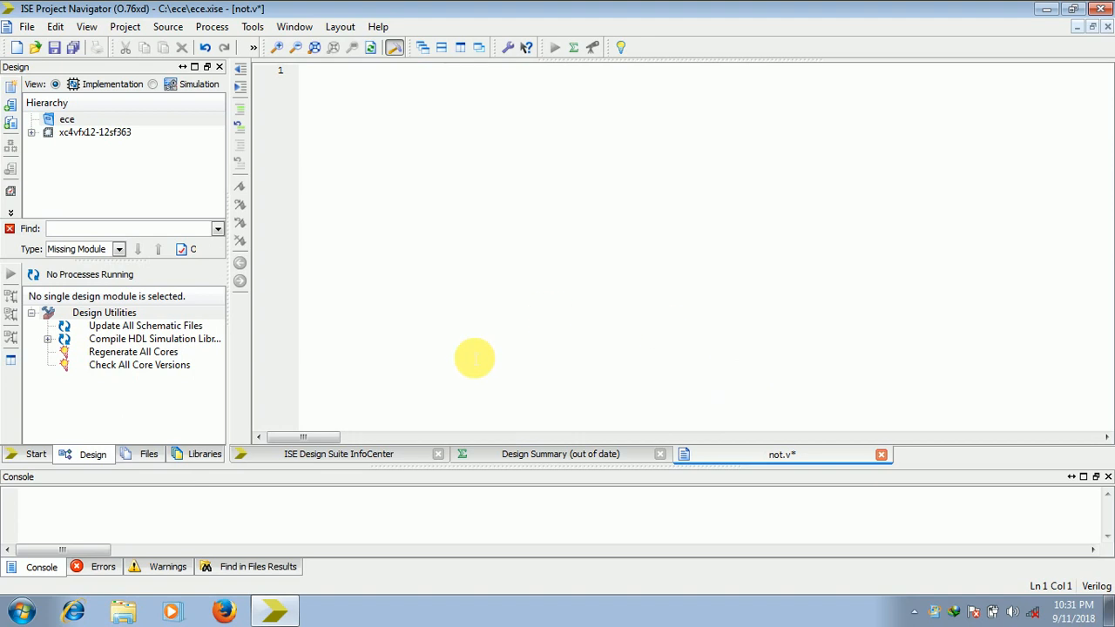
{"action": "mouse_move", "coordinate": [241, 240]}
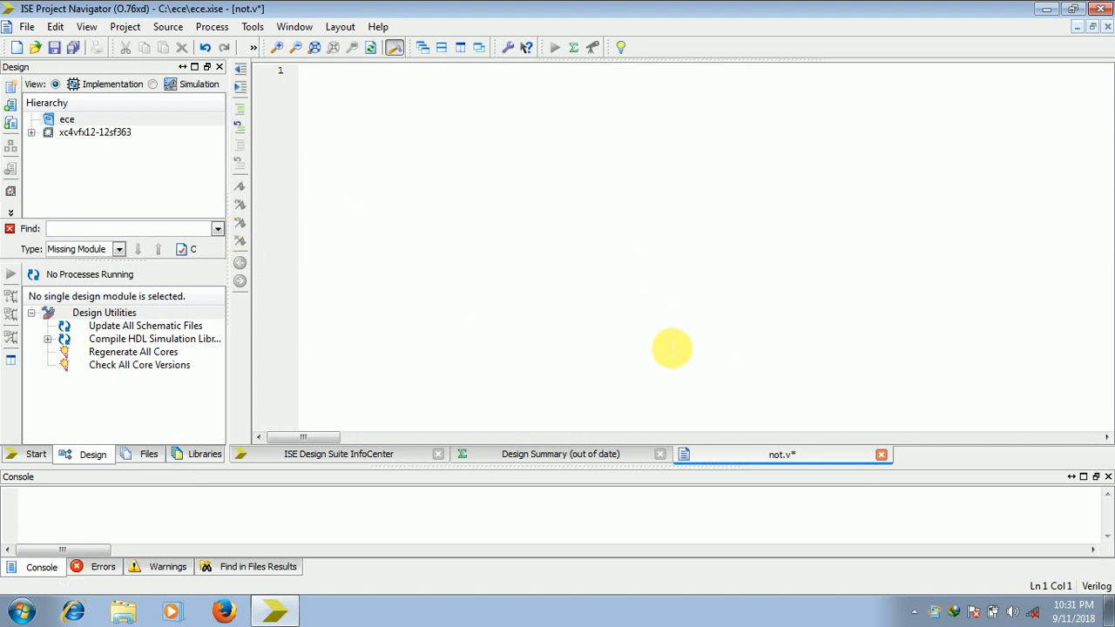
{"action": "mouse_move", "coordinate": [485, 282]}
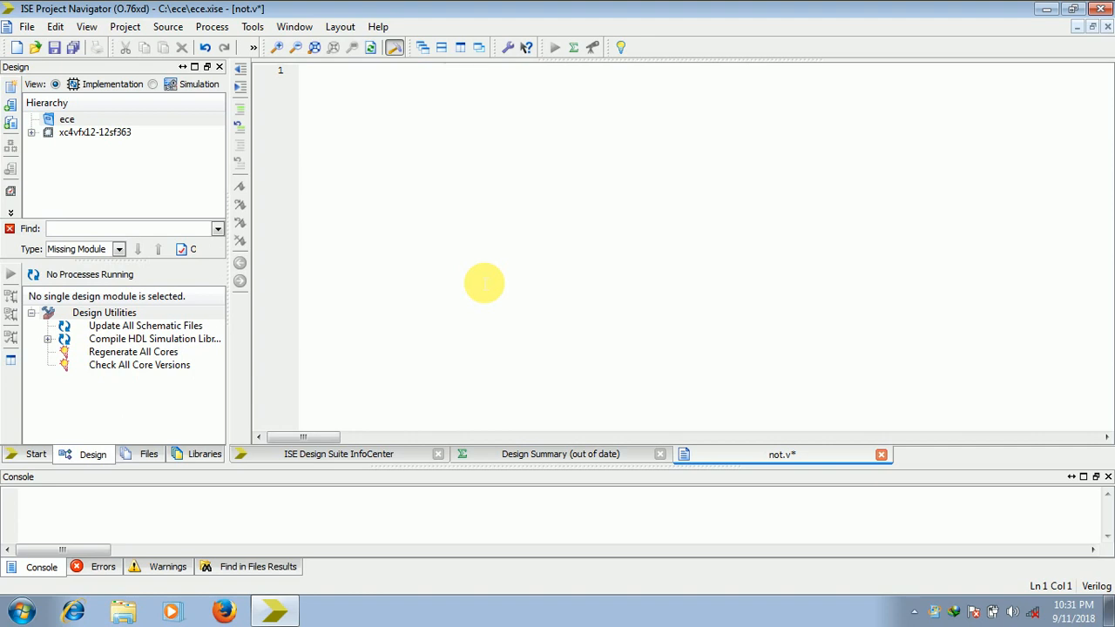
{"action": "mouse_move", "coordinate": [240, 121]}
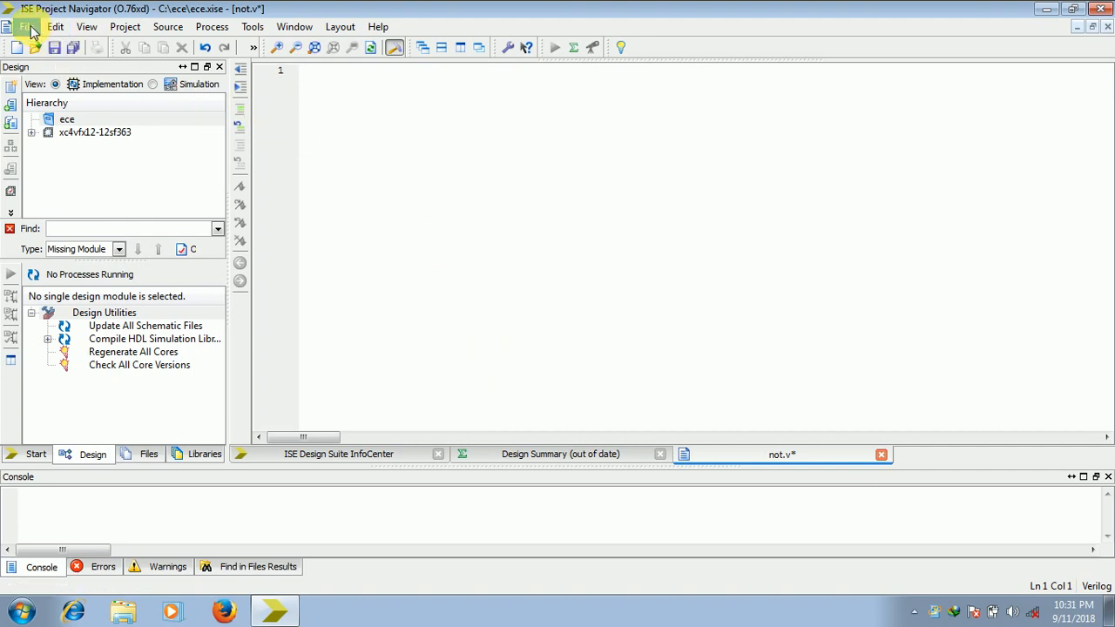
Step: Start a new project named ece in C:\ece, confirming overwrite of the existing one
{"action": "left_click", "coordinate": [28, 26]}
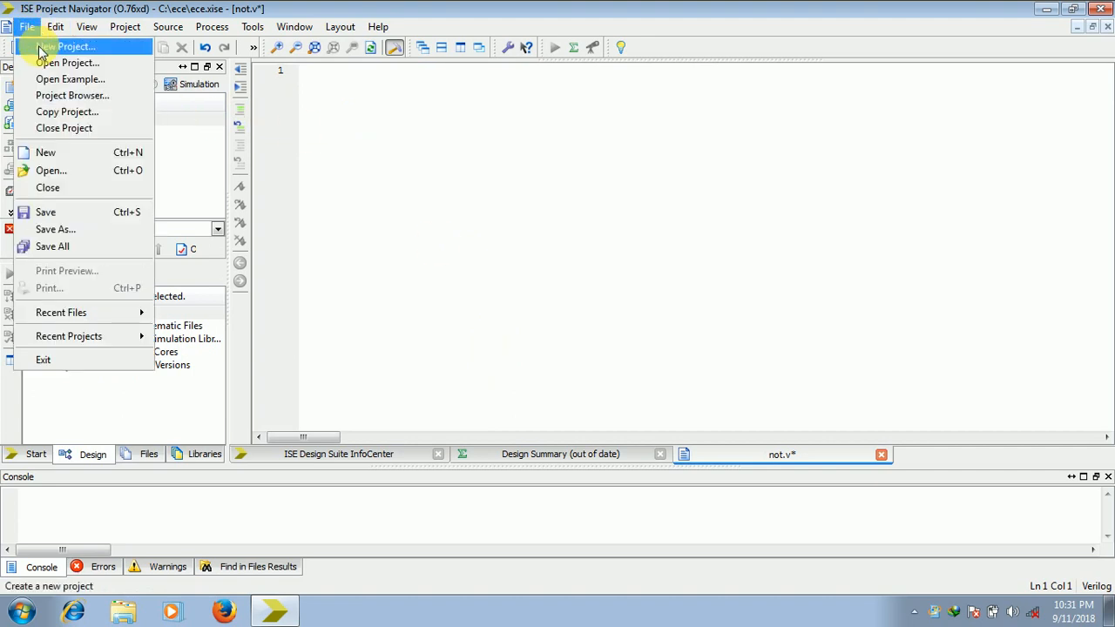
{"action": "left_click", "coordinate": [69, 45]}
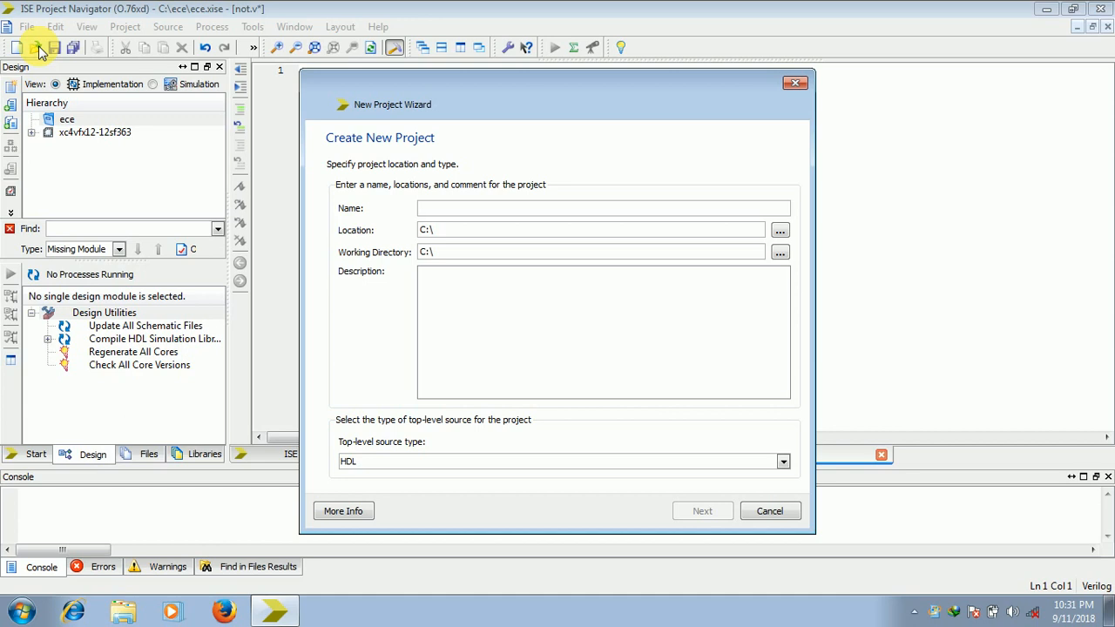
{"action": "left_click", "coordinate": [603, 207]}
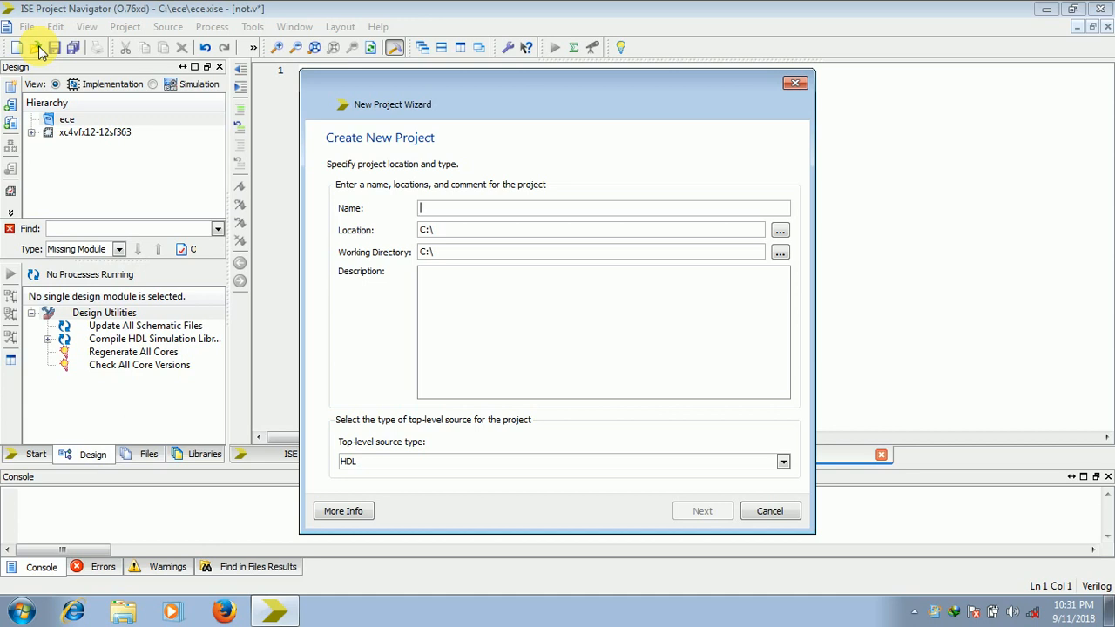
{"action": "type", "text": "st"}
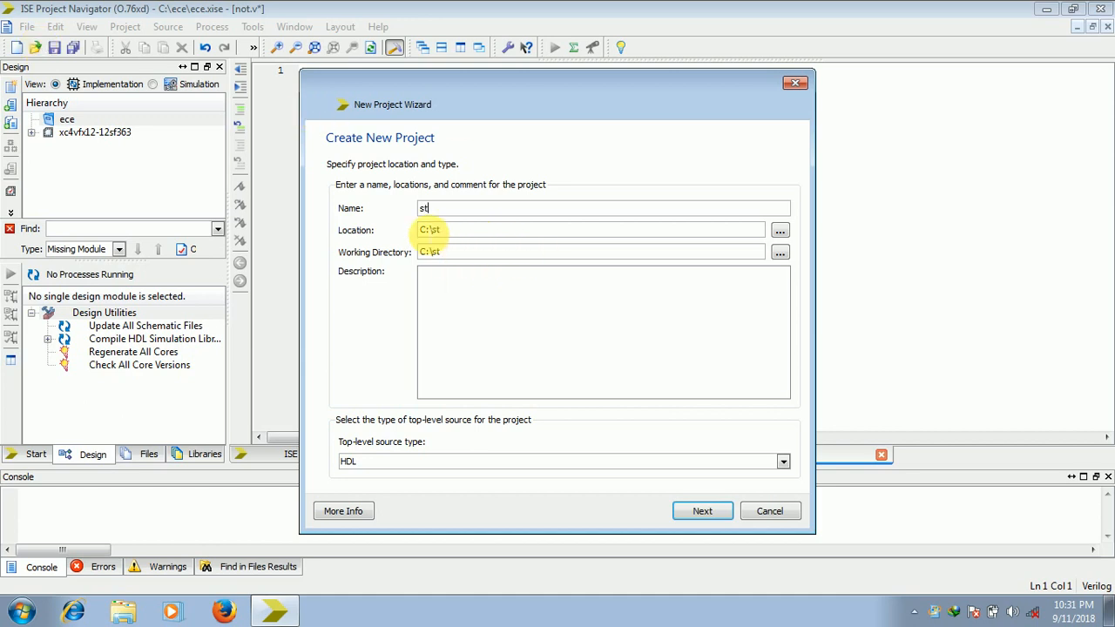
{"action": "type", "text": "ece"}
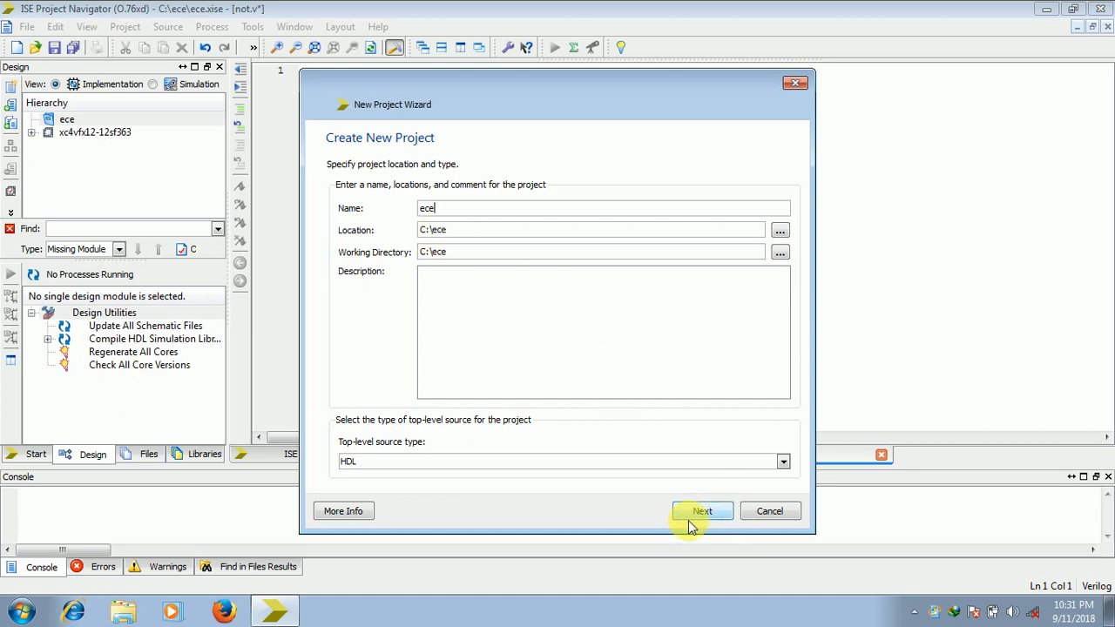
{"action": "left_click", "coordinate": [702, 513]}
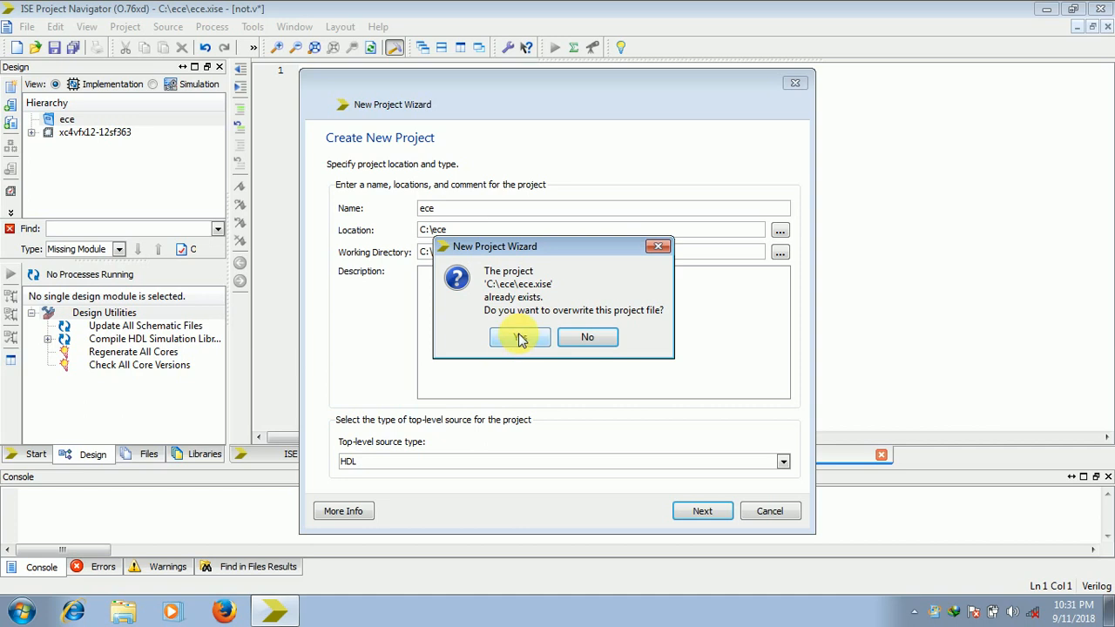
{"action": "mouse_move", "coordinate": [540, 326]}
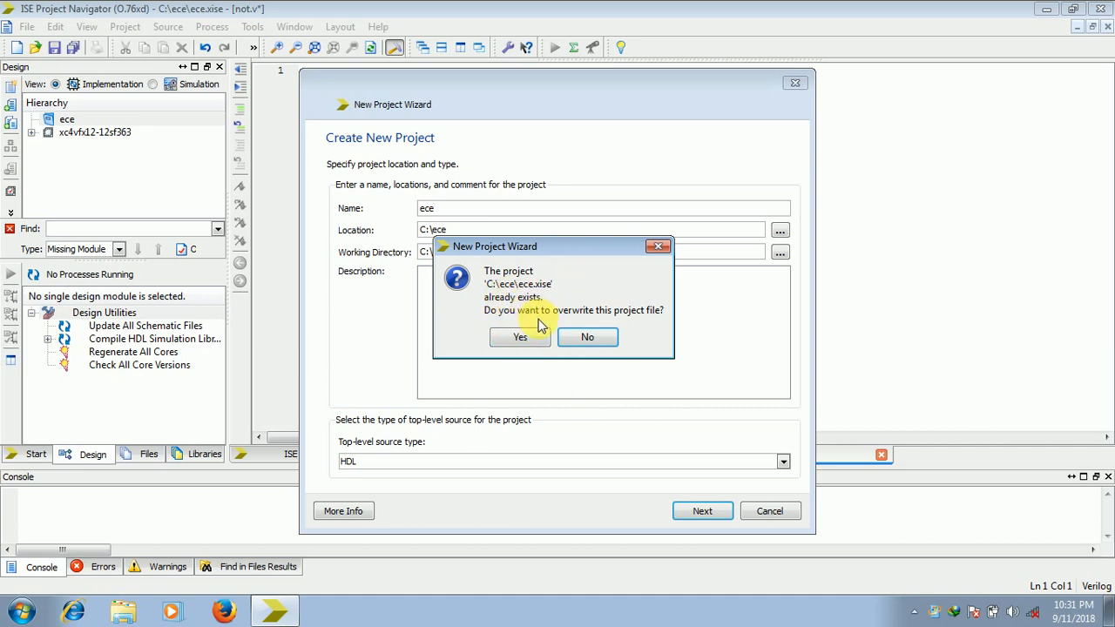
{"action": "left_click", "coordinate": [519, 338]}
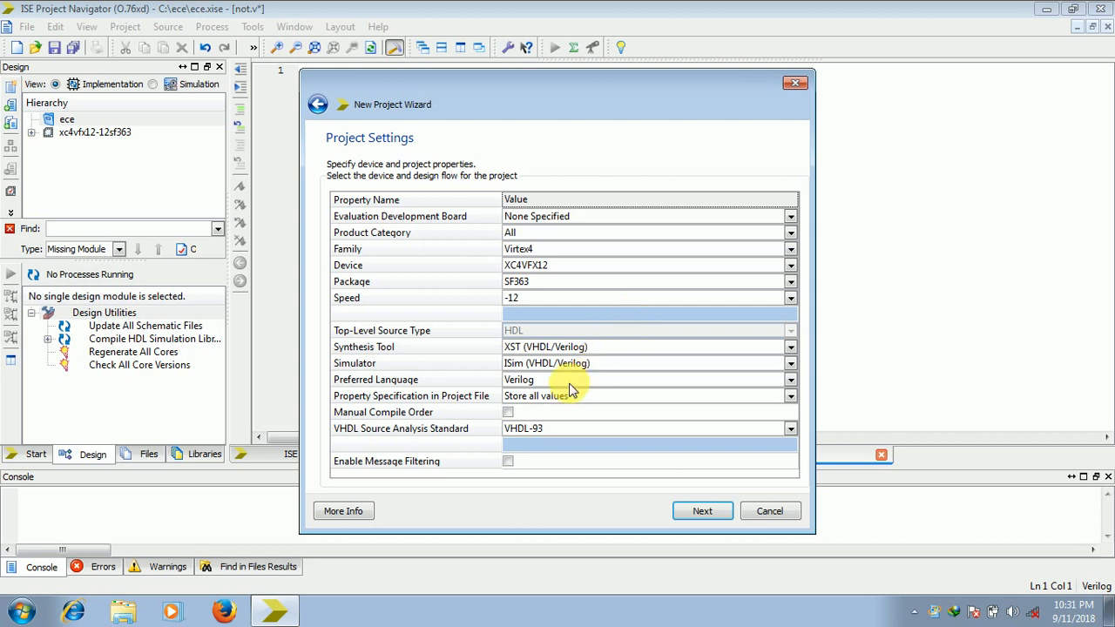
{"action": "mouse_move", "coordinate": [609, 405]}
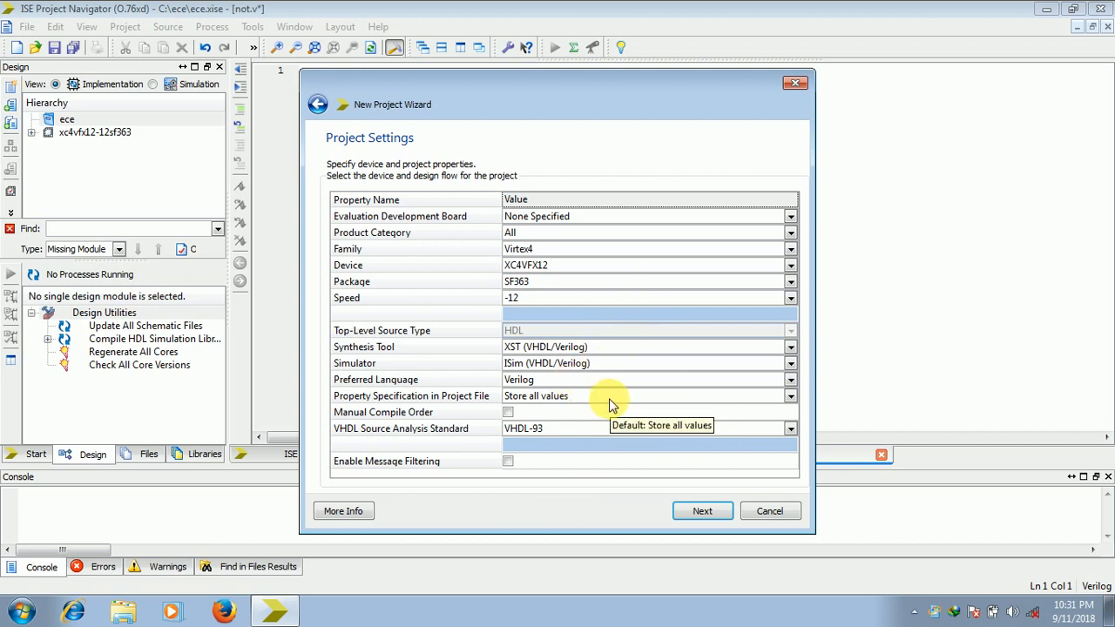
{"action": "mouse_move", "coordinate": [596, 395]}
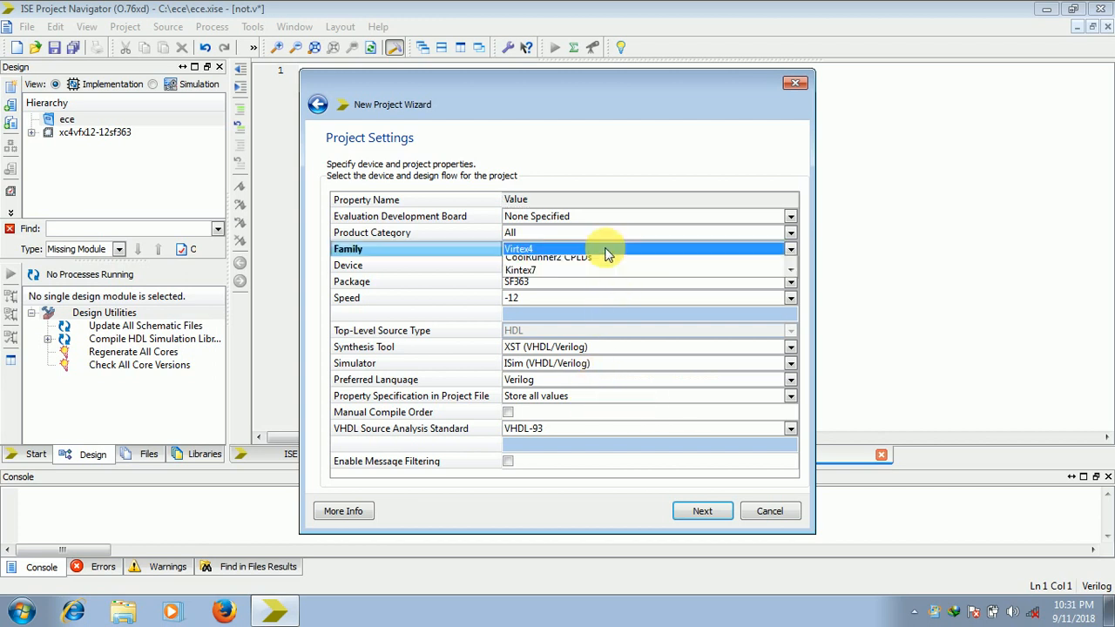
Step: Keep the Virtex4 XC4VFX12 Verilog settings, finish the project and save changes to not.v
{"action": "left_click", "coordinate": [519, 248]}
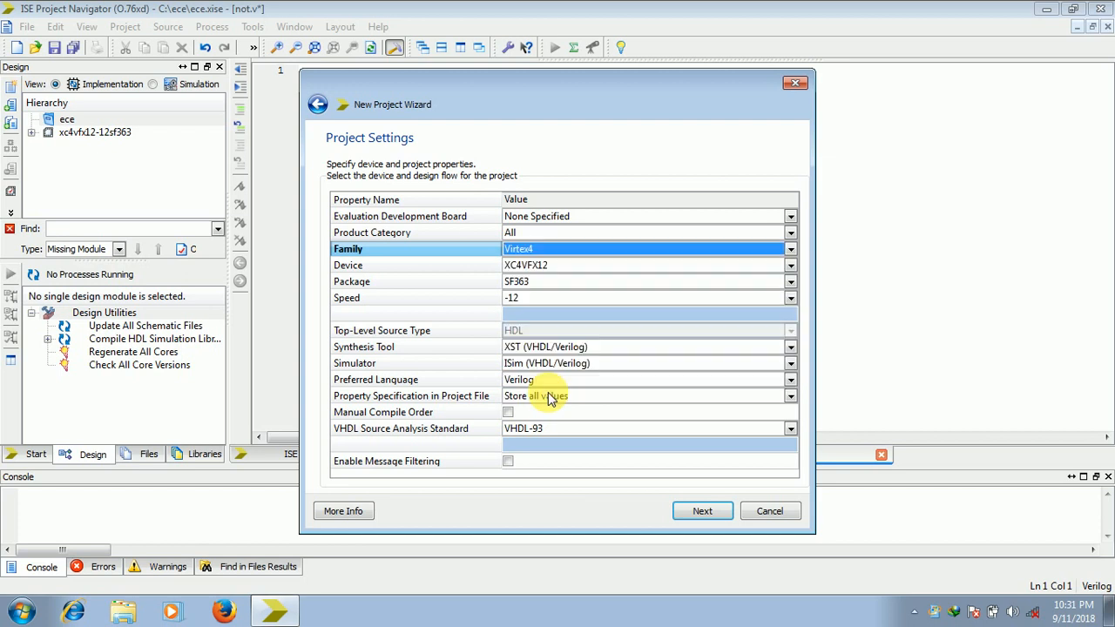
{"action": "left_click", "coordinate": [703, 513]}
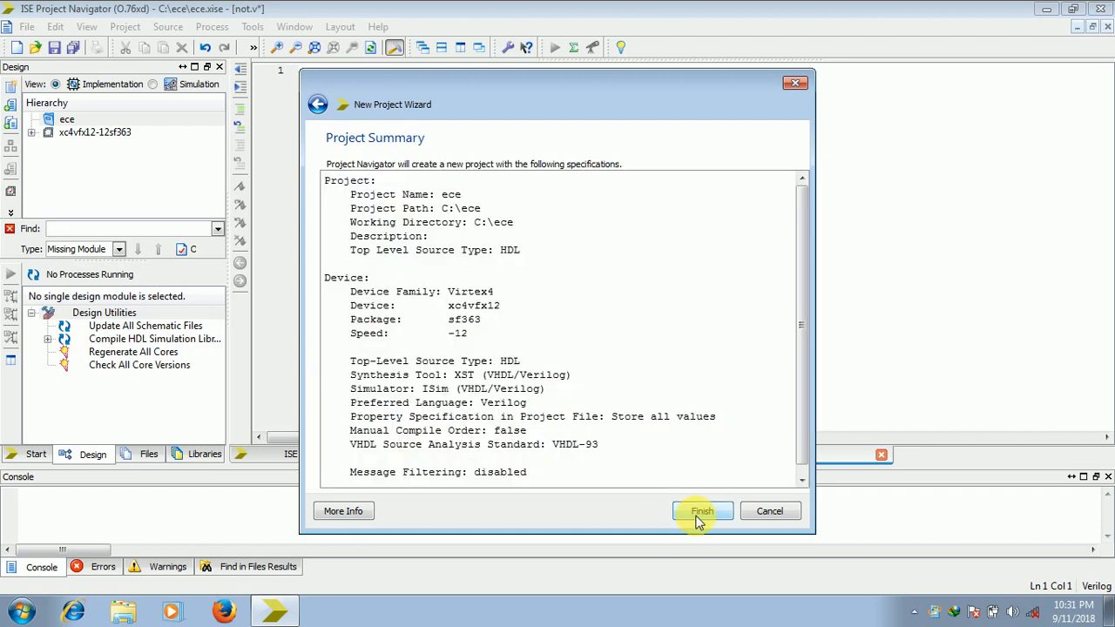
{"action": "left_click", "coordinate": [702, 512]}
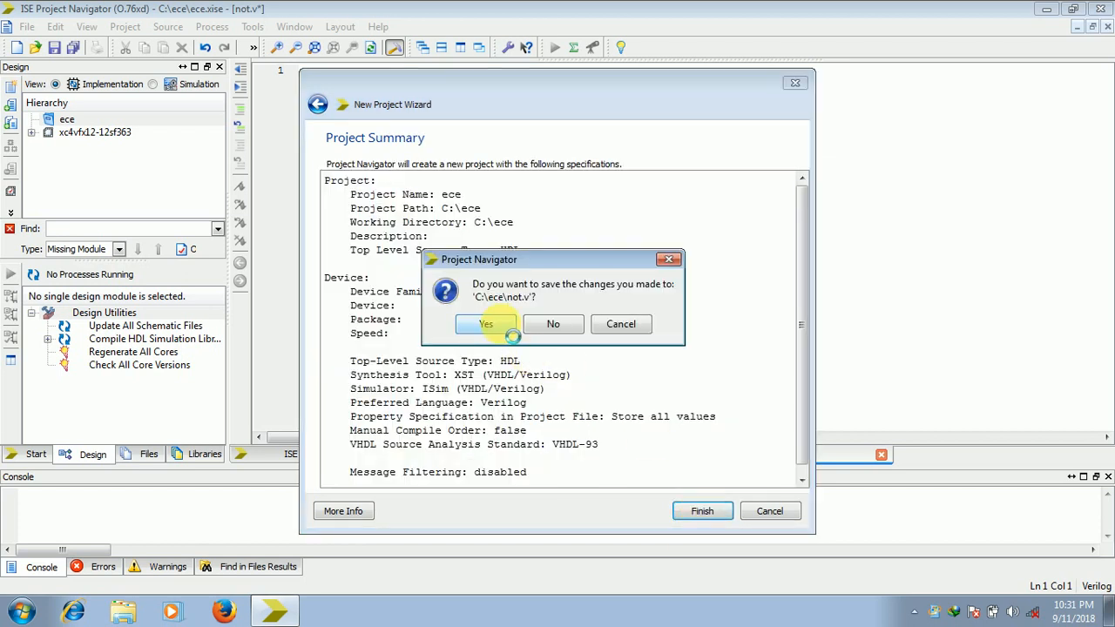
{"action": "left_click", "coordinate": [484, 324]}
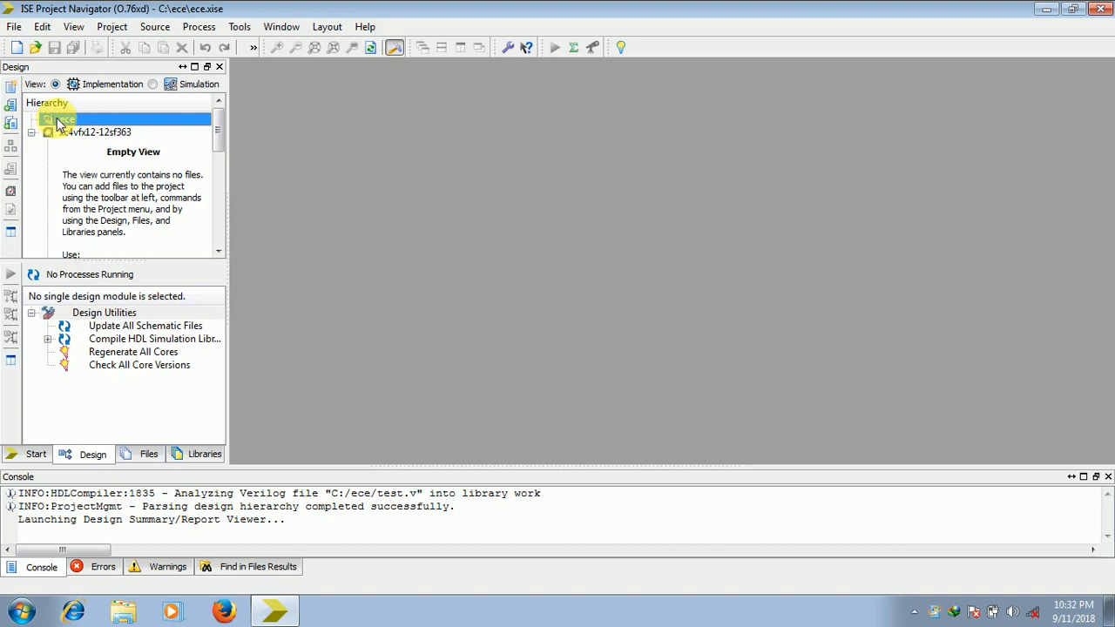
Step: Add a new Verilog Module source named invertor to the project
{"action": "right_click", "coordinate": [63, 118]}
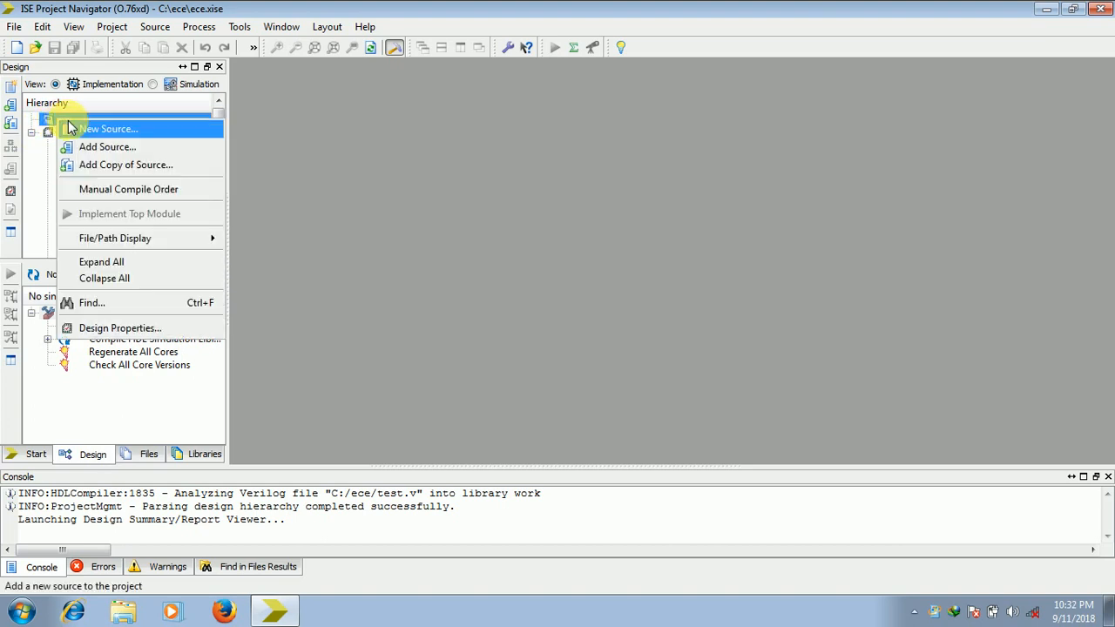
{"action": "left_click", "coordinate": [108, 129]}
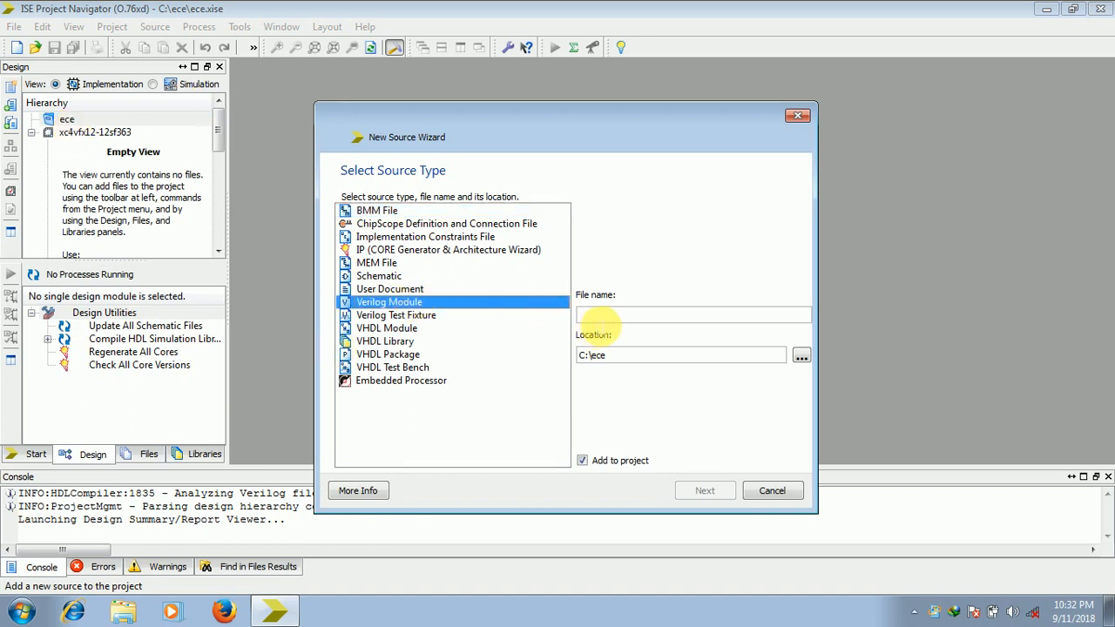
{"action": "left_click", "coordinate": [689, 313]}
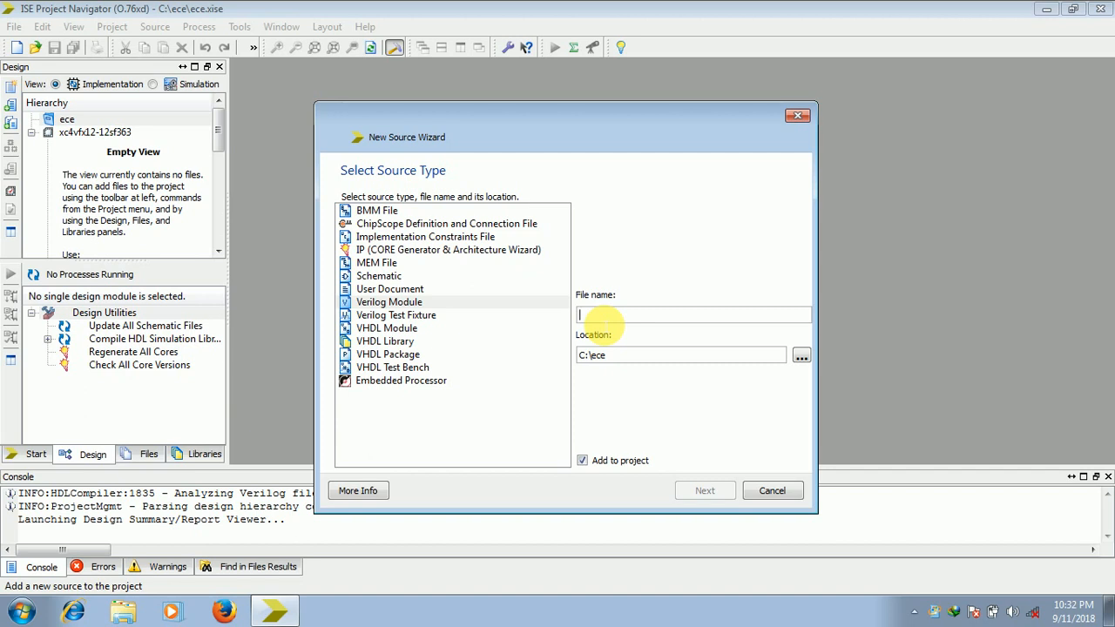
{"action": "type", "text": "nvertor"}
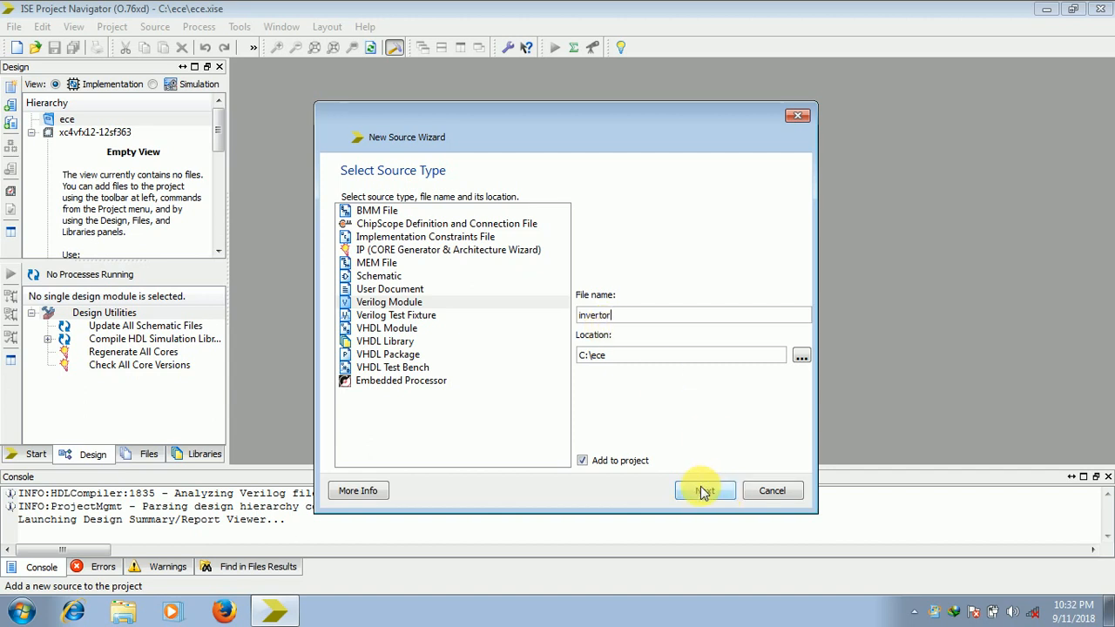
{"action": "left_click", "coordinate": [704, 491]}
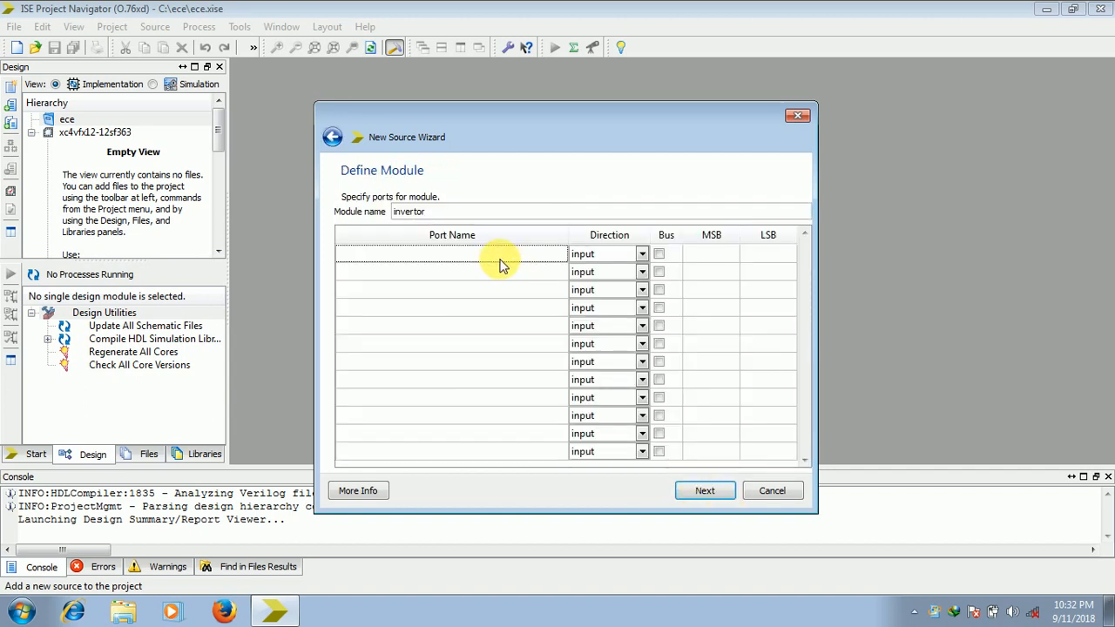
Step: Define ports a as input and b as output, and generate invertor.v
{"action": "type", "text": "a"}
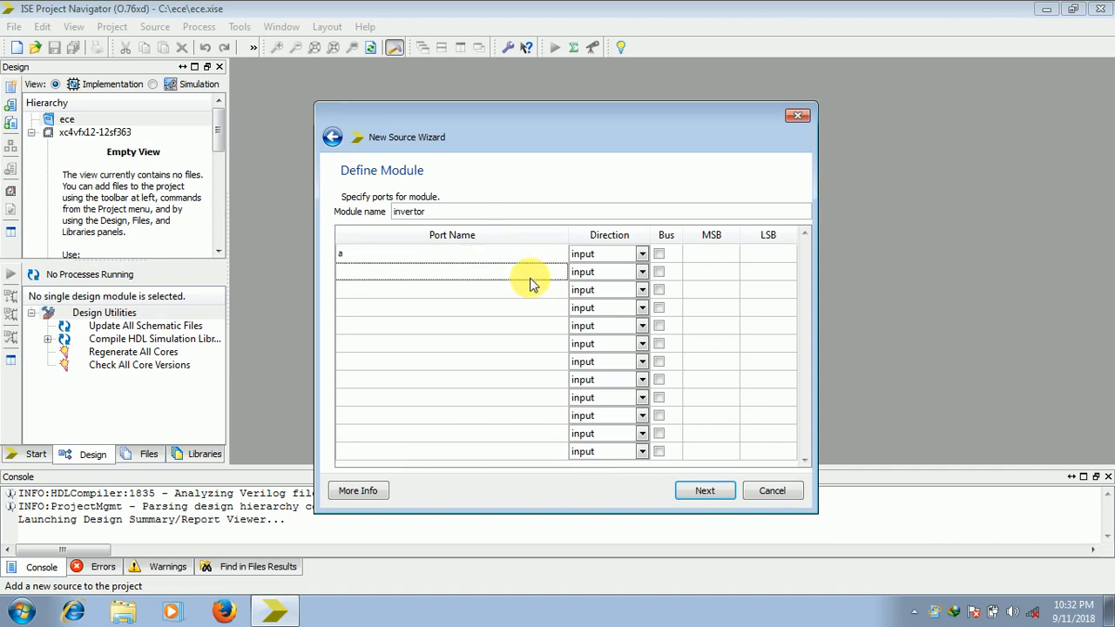
{"action": "left_click", "coordinate": [641, 272]}
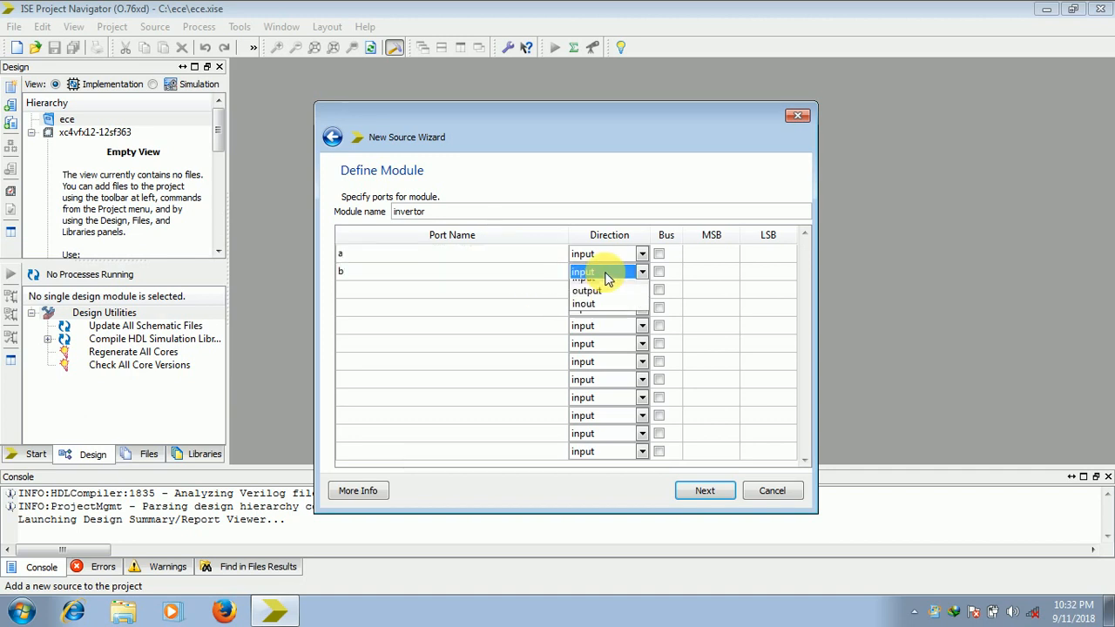
{"action": "left_click", "coordinate": [587, 289]}
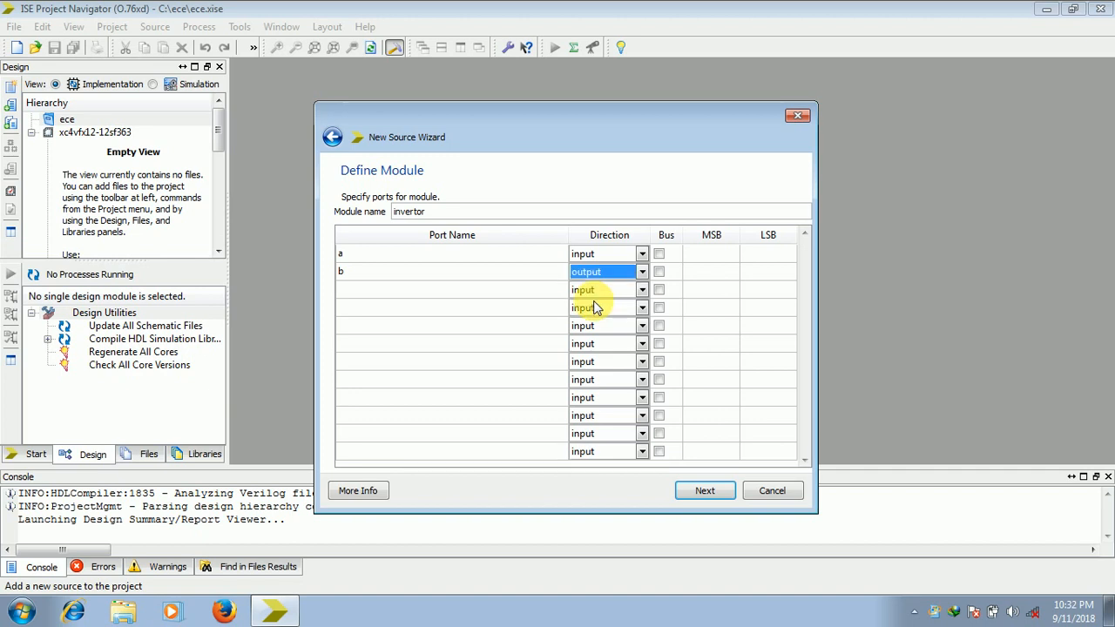
{"action": "left_click", "coordinate": [704, 491]}
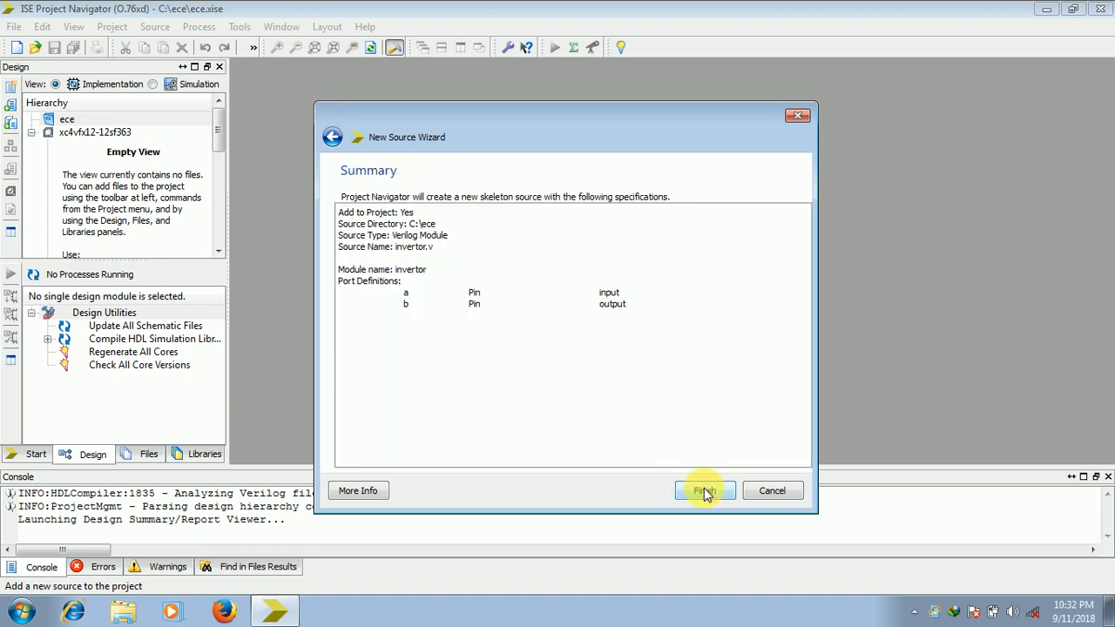
{"action": "left_click", "coordinate": [704, 492]}
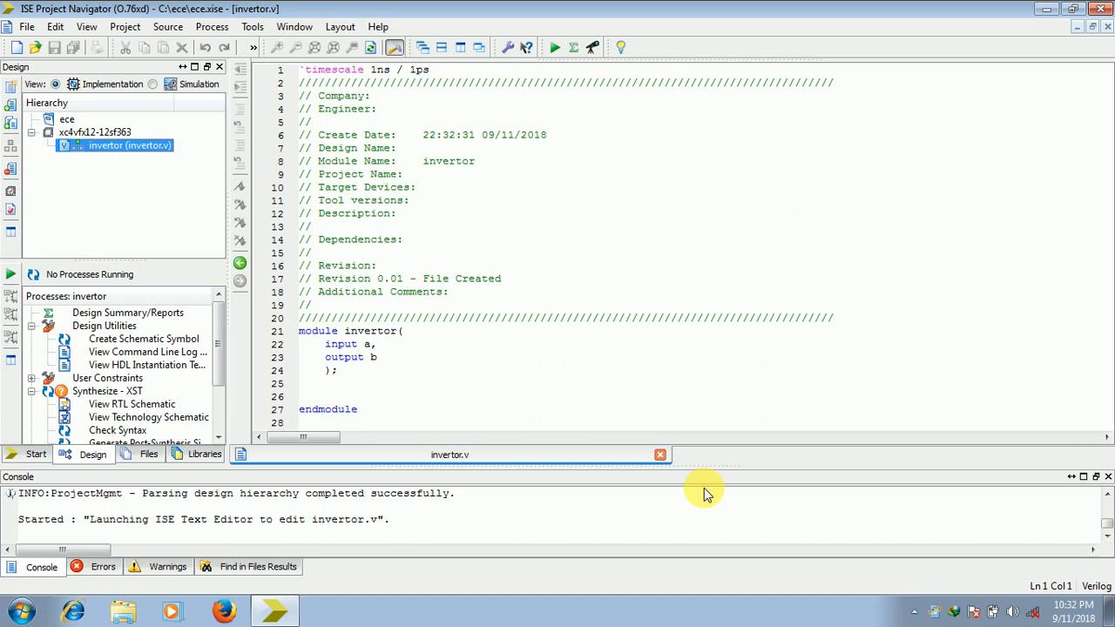
{"action": "mouse_move", "coordinate": [521, 356]}
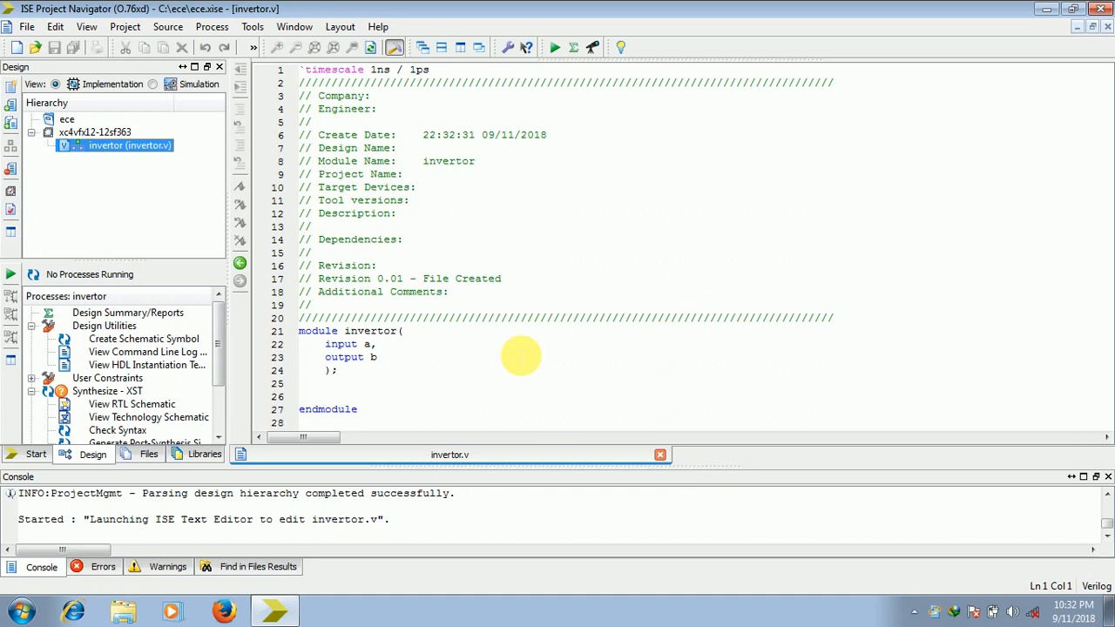
Step: Write 'assign b = ~a;' inside the invertor module body
{"action": "left_click", "coordinate": [338, 370]}
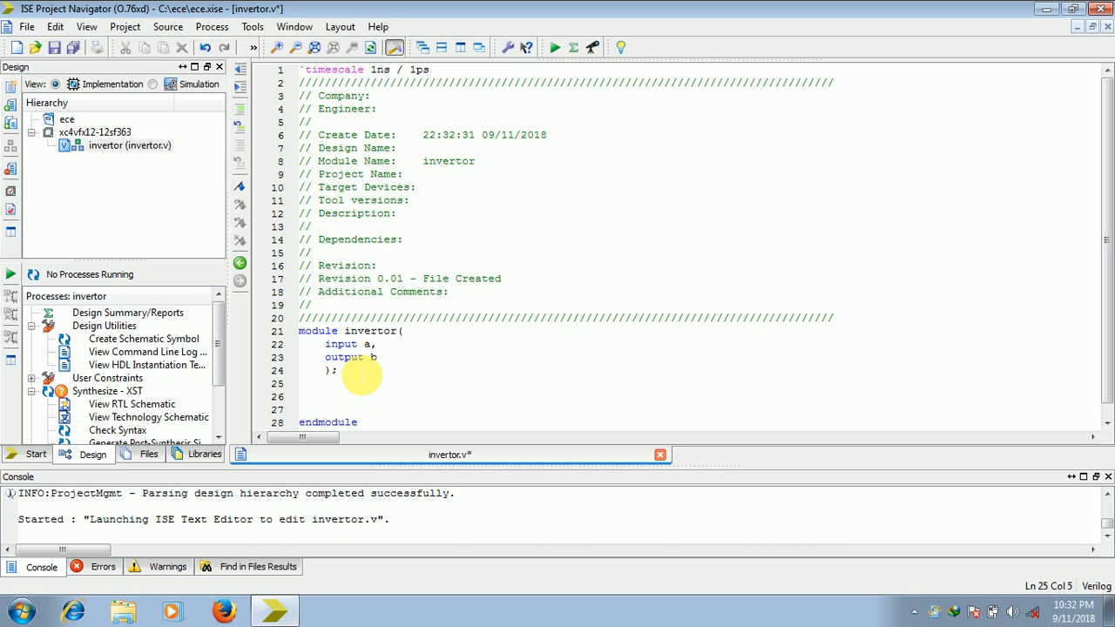
{"action": "type", "text": "assign"}
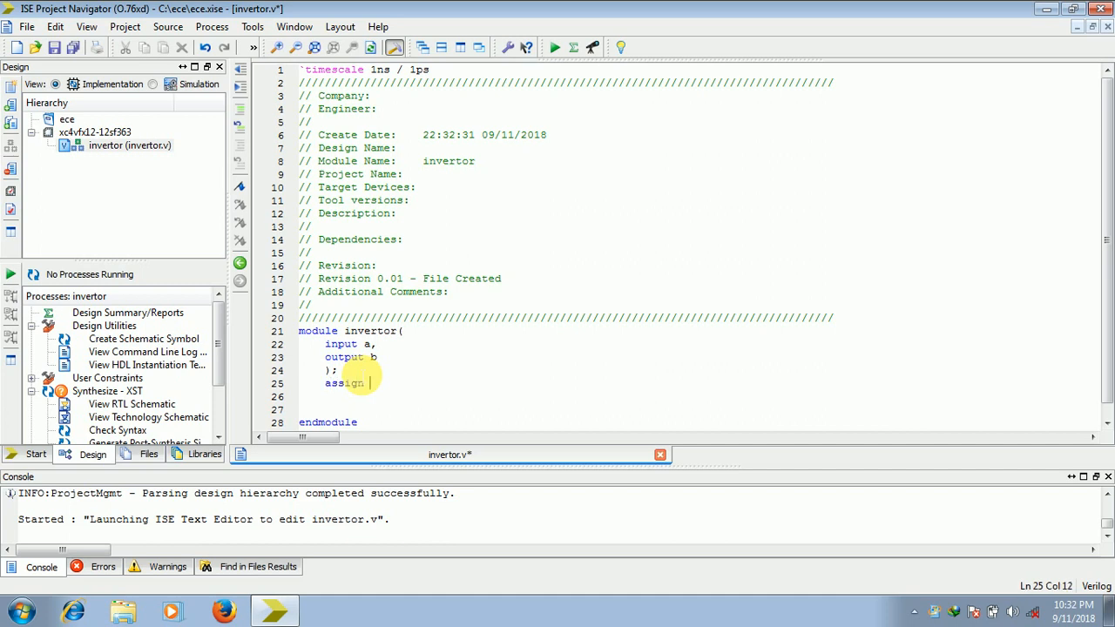
{"action": "type", "text": "b"}
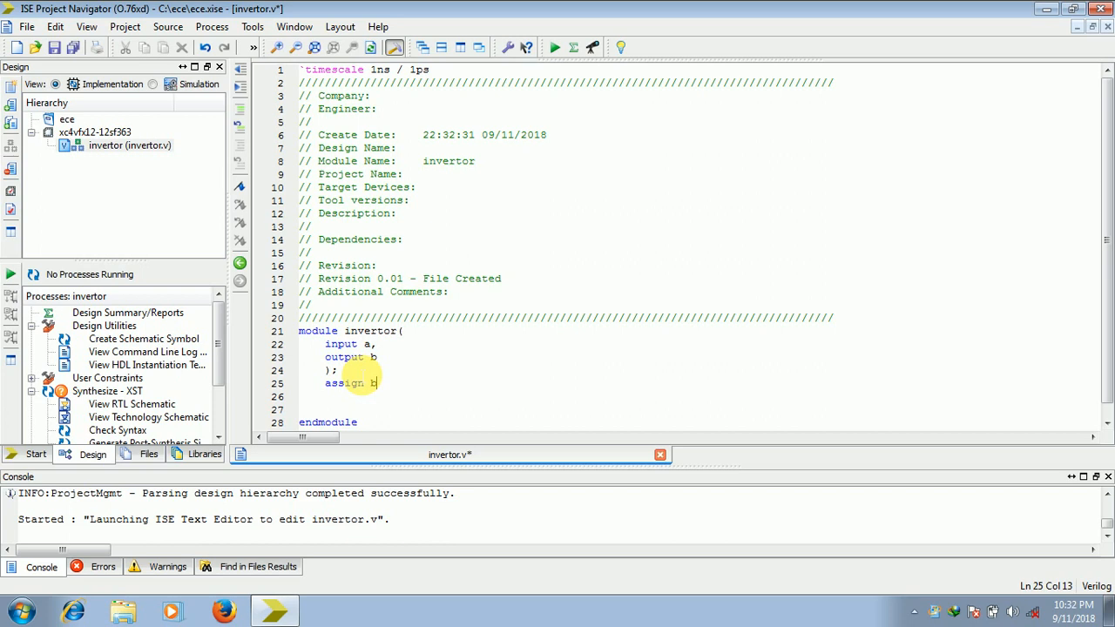
{"action": "type", "text": "="}
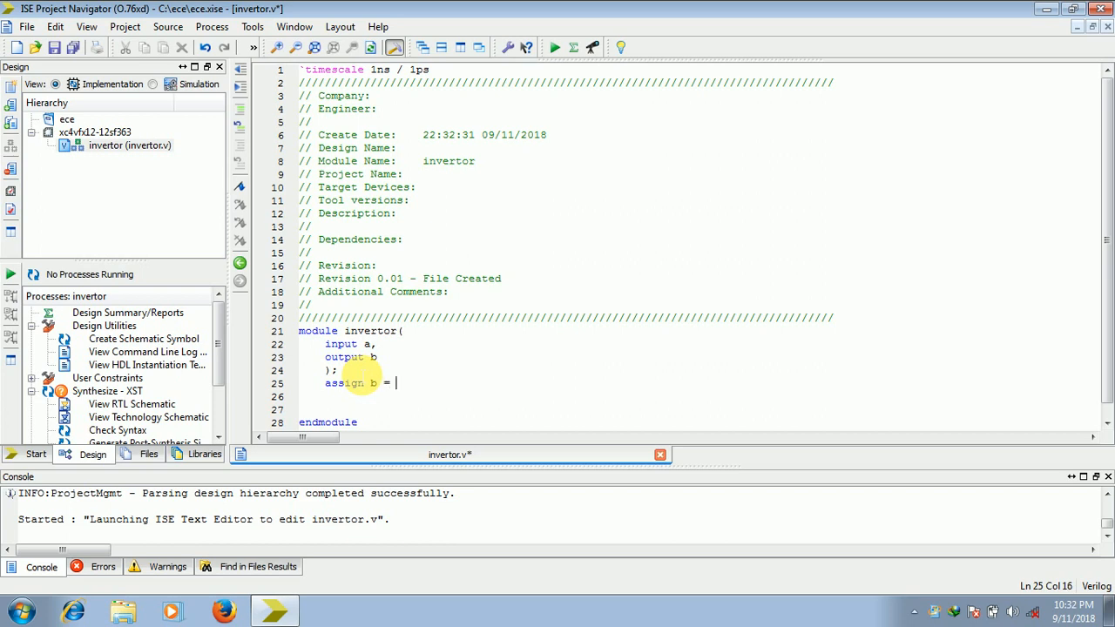
{"action": "type", "text": "~"}
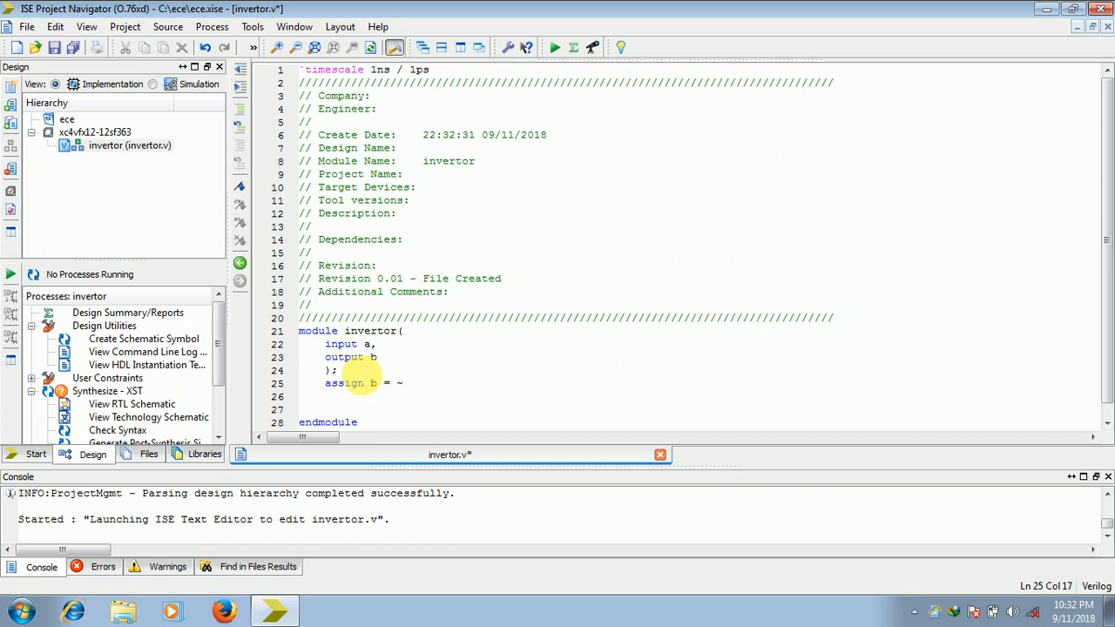
{"action": "type", "text": "a;"}
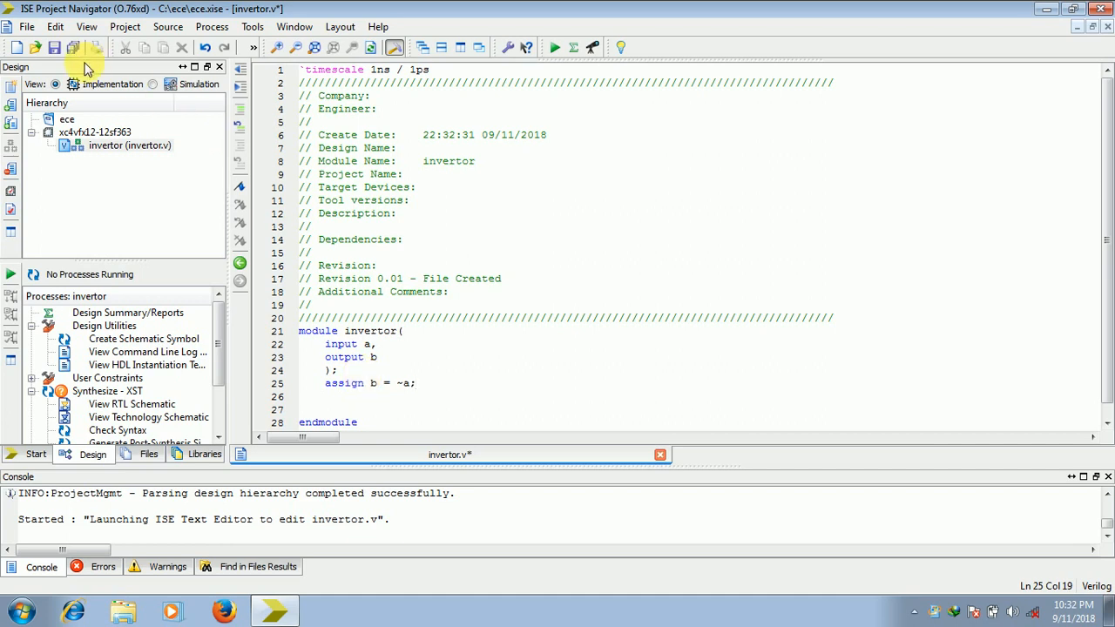
{"action": "mouse_move", "coordinate": [56, 49]}
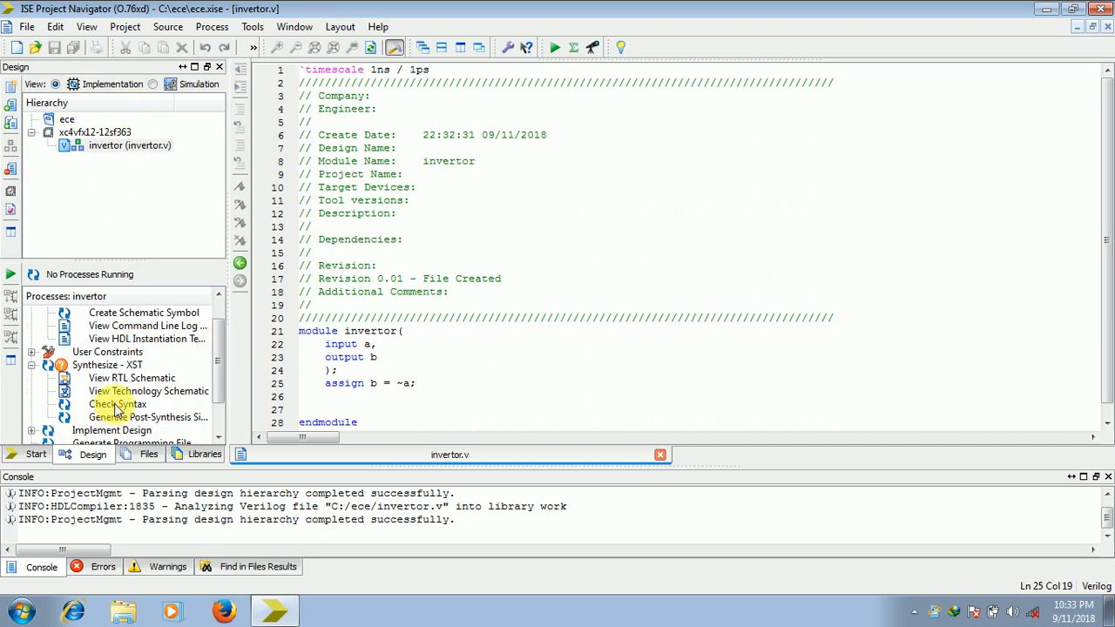
Step: Run Check Syntax on invertor.v, then launch View RTL Schematic to start synthesis
{"action": "double_click", "coordinate": [118, 405]}
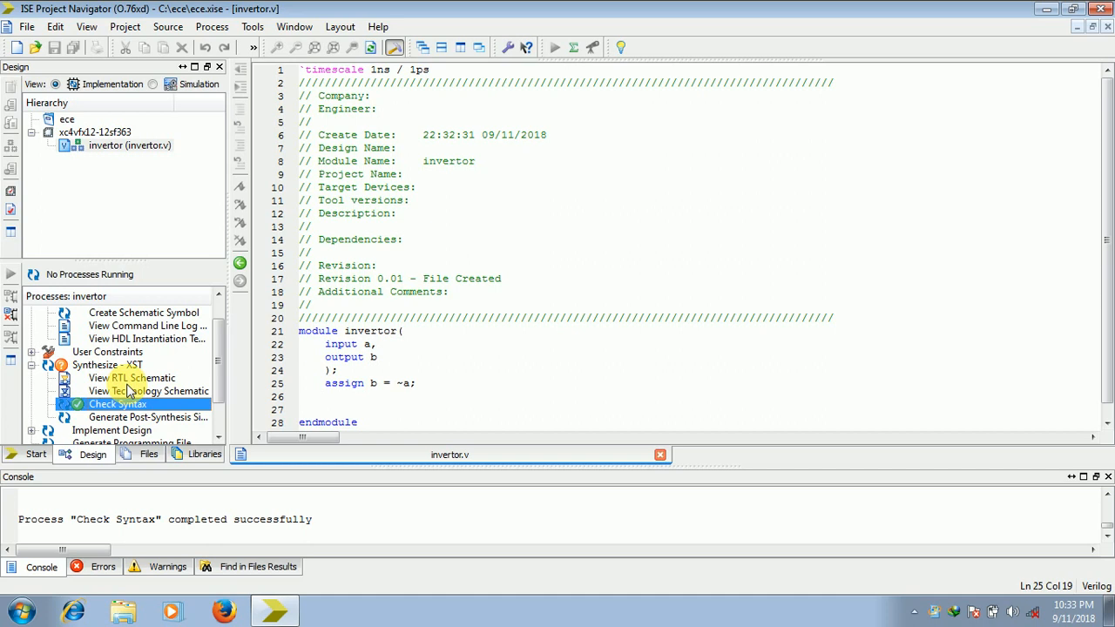
{"action": "mouse_move", "coordinate": [96, 368]}
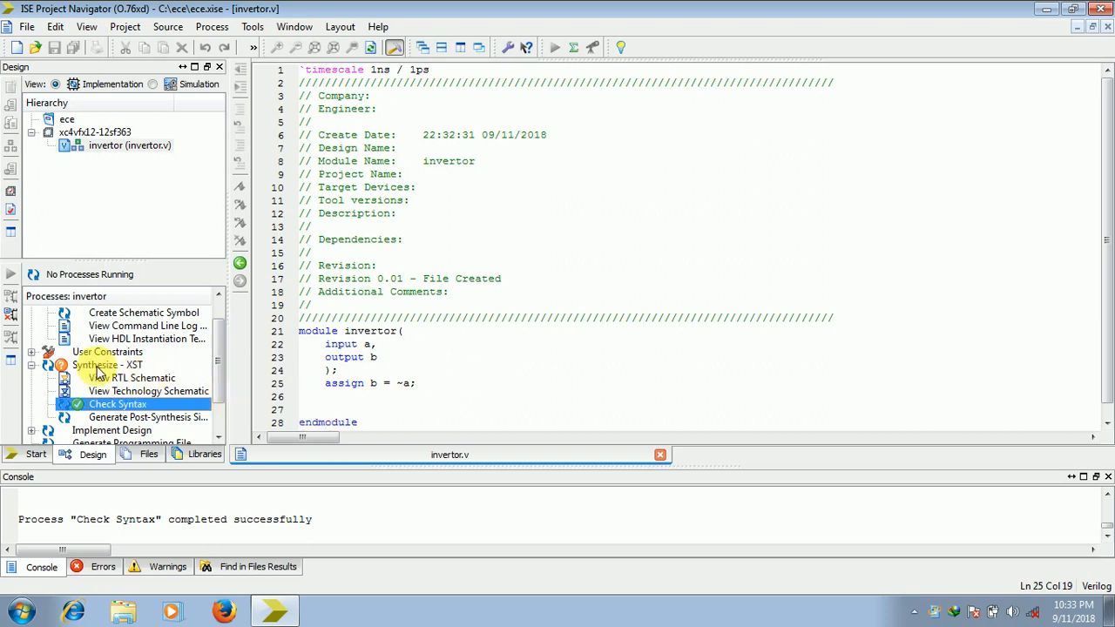
{"action": "double_click", "coordinate": [94, 364]}
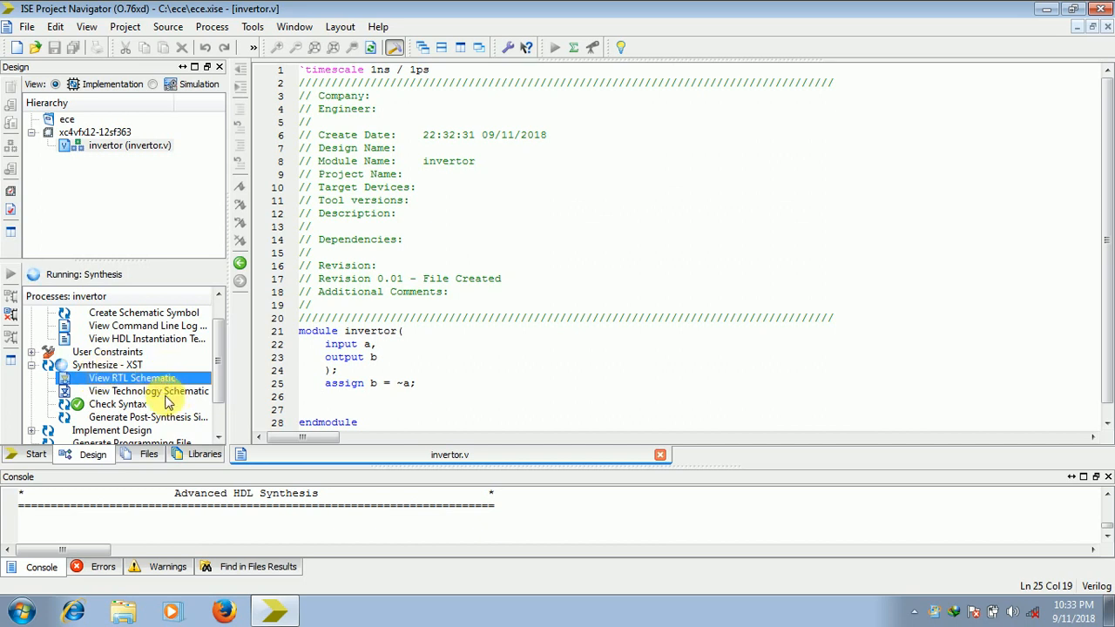
Step: Open the RTL schematic viewer with its default startup mode to see the inverter from a to b
{"action": "double_click", "coordinate": [133, 376]}
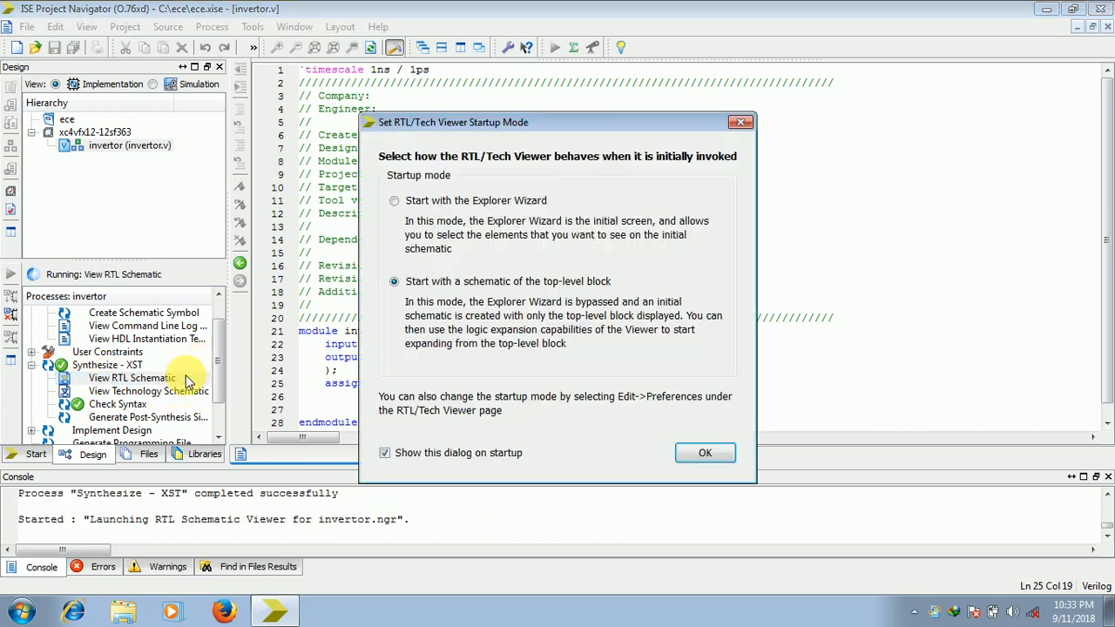
{"action": "mouse_move", "coordinate": [631, 488]}
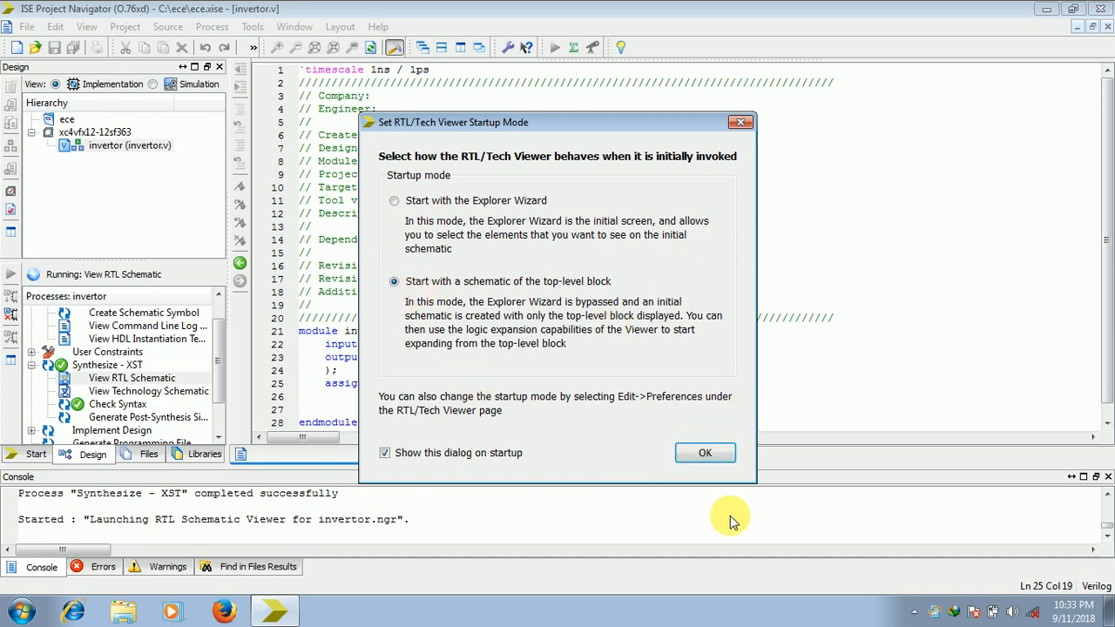
{"action": "left_click", "coordinate": [704, 453]}
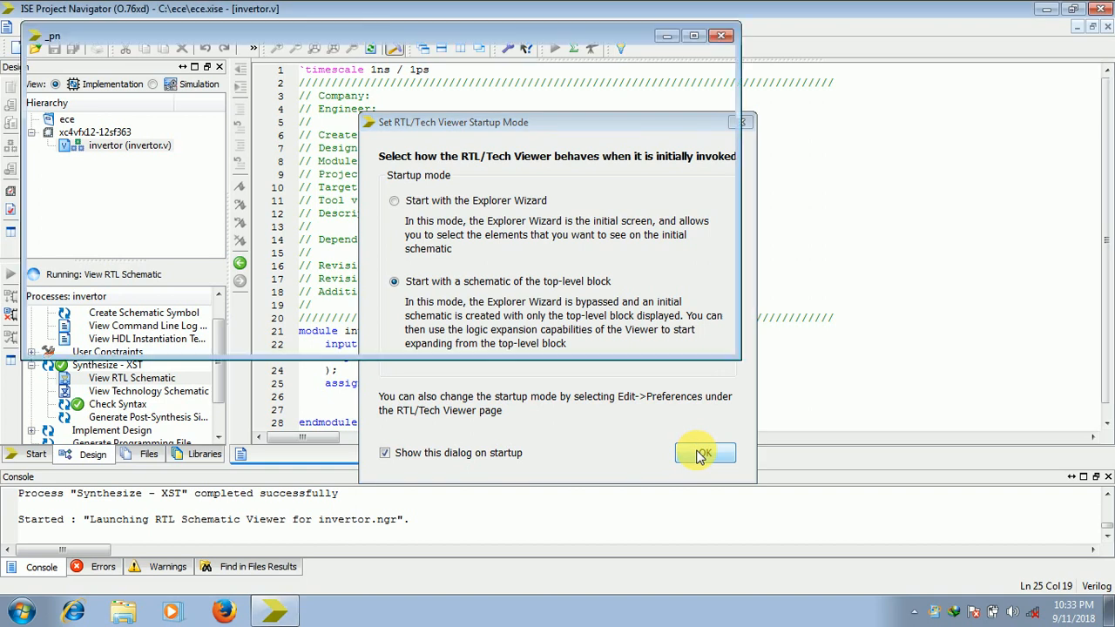
{"action": "left_click", "coordinate": [704, 453]}
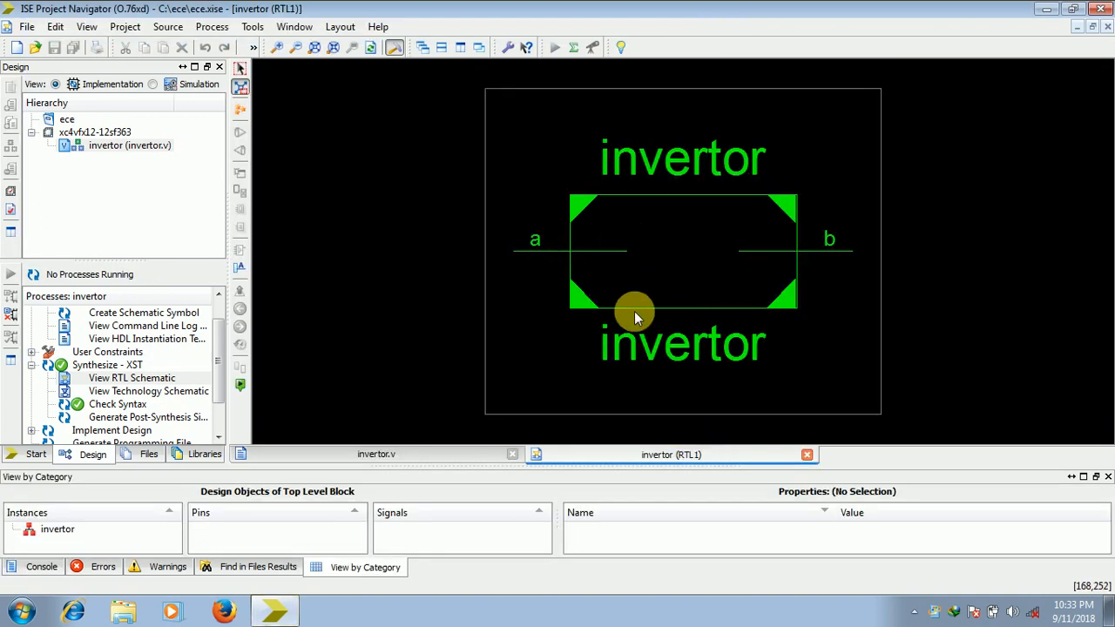
{"action": "mouse_move", "coordinate": [647, 236]}
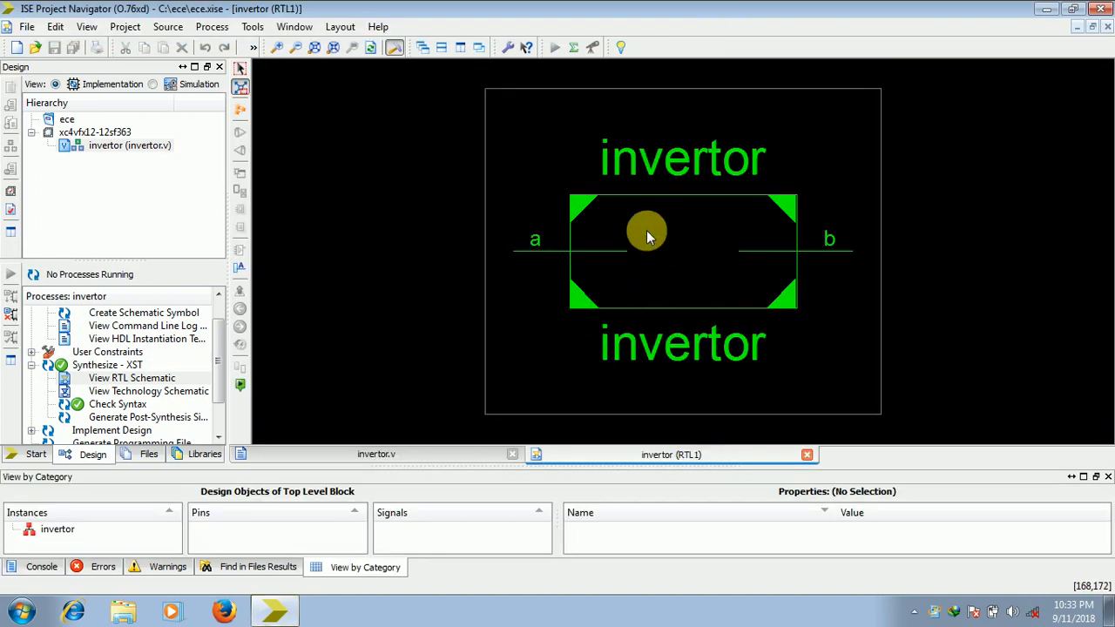
{"action": "mouse_move", "coordinate": [652, 261]}
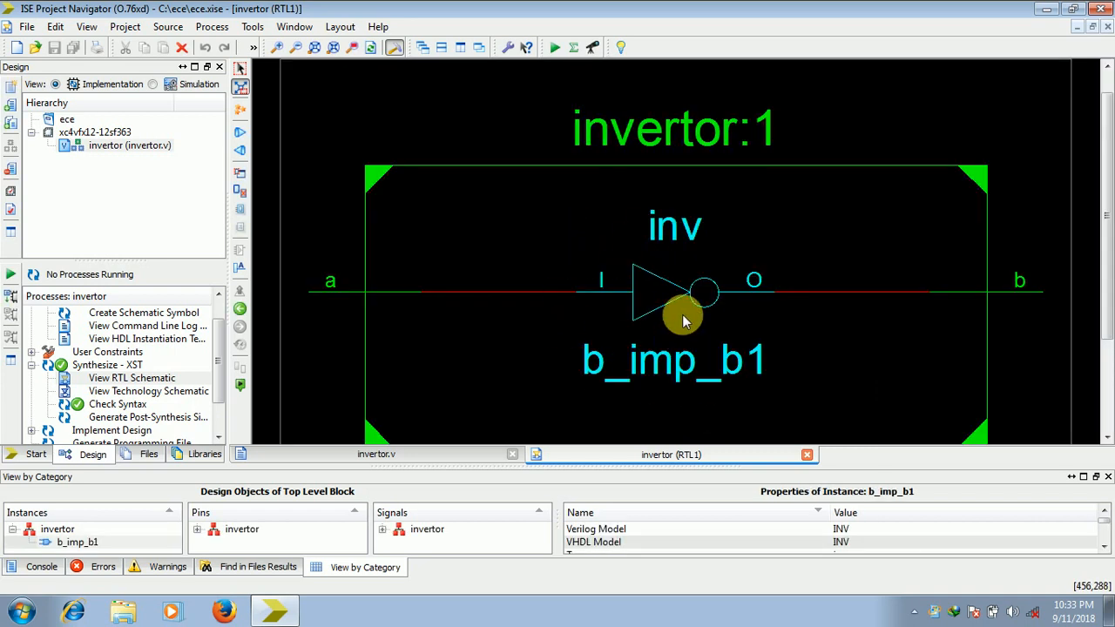
{"action": "mouse_move", "coordinate": [746, 357]}
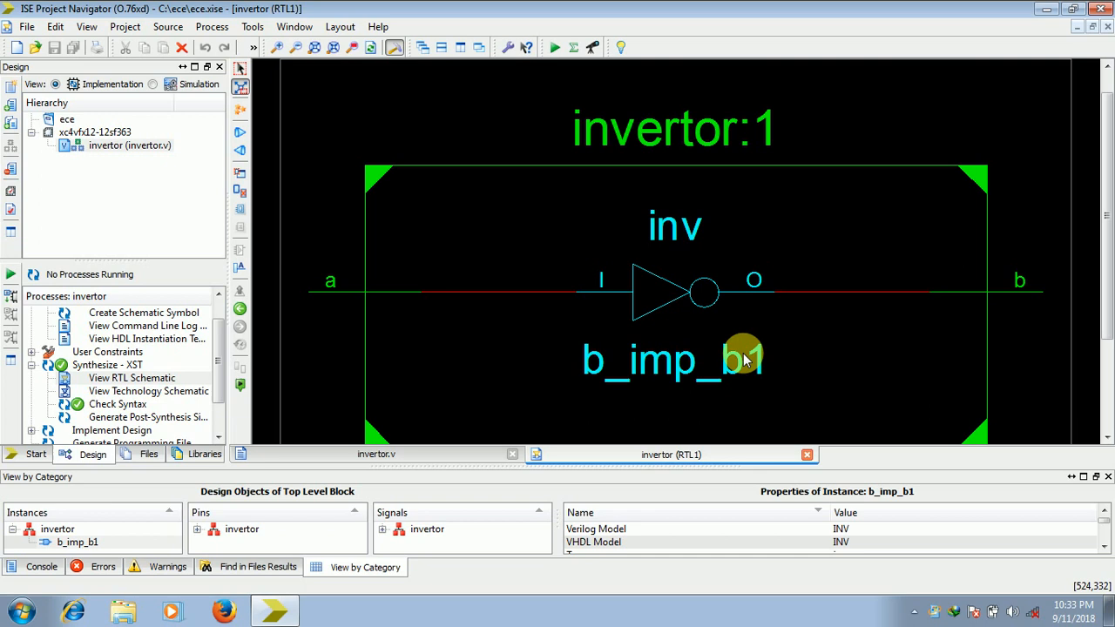
{"action": "mouse_move", "coordinate": [713, 286]}
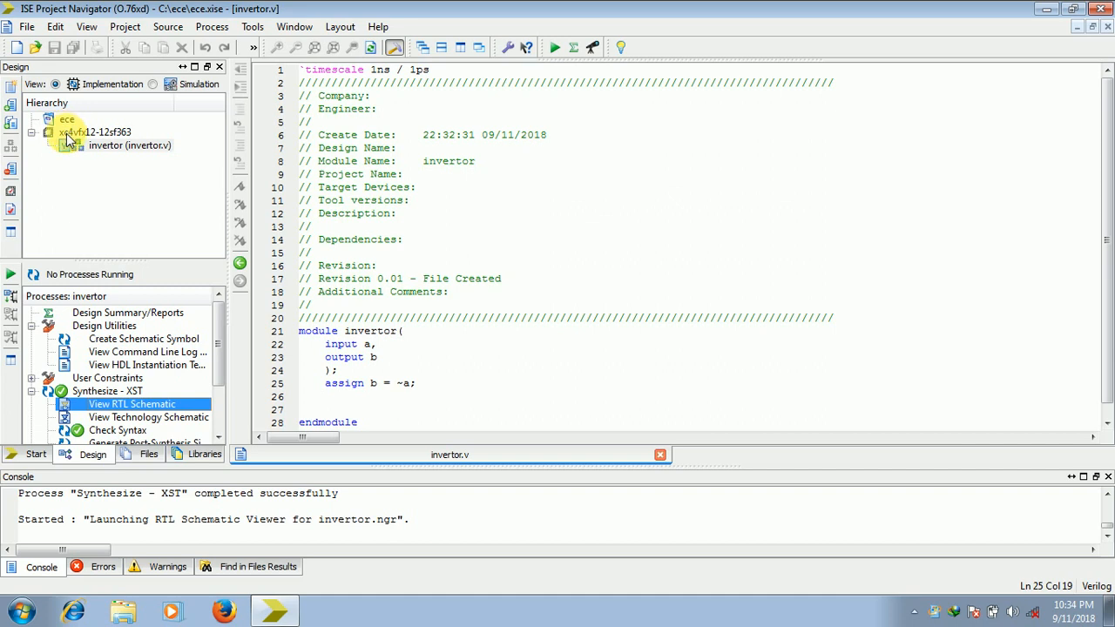
Step: Add a Verilog Test Fixture source named test, replacing the existing test.v
{"action": "right_click", "coordinate": [101, 132]}
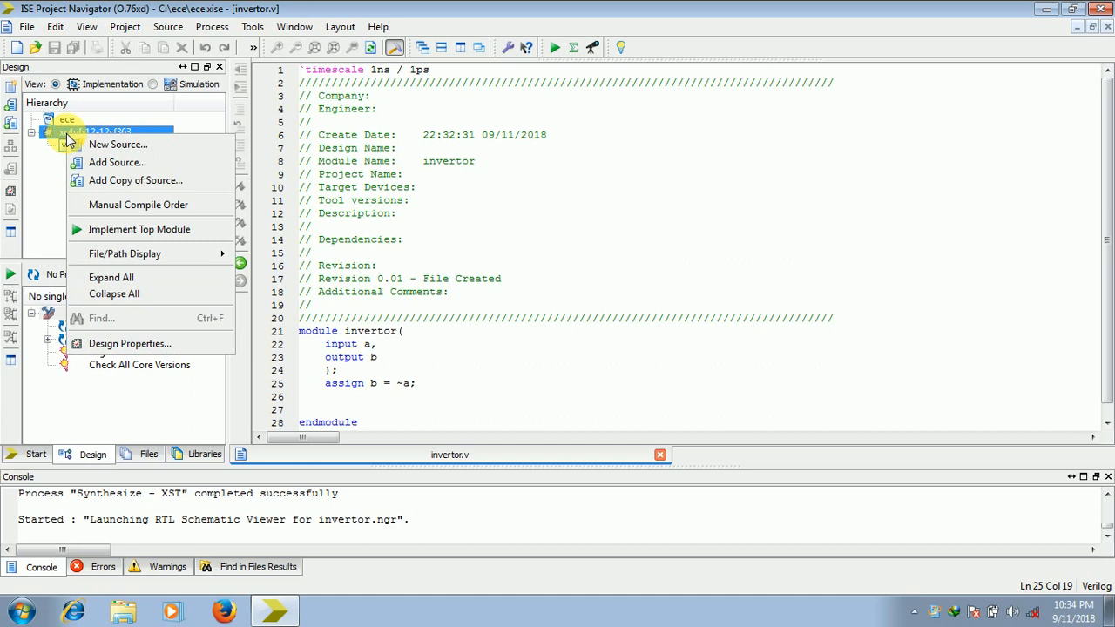
{"action": "left_click", "coordinate": [119, 143]}
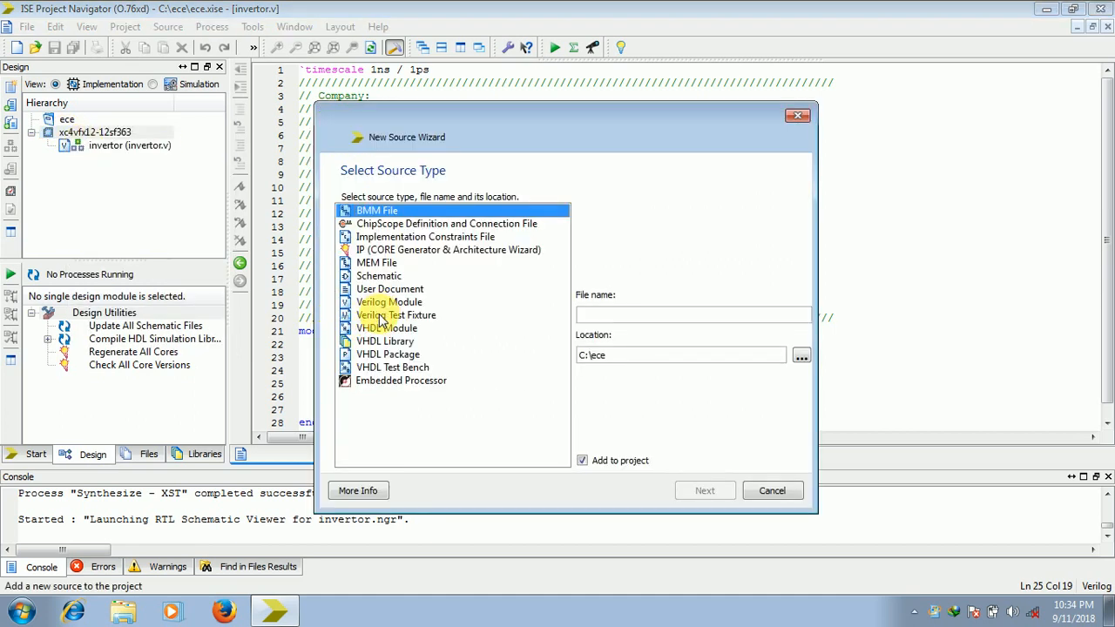
{"action": "left_click", "coordinate": [396, 313]}
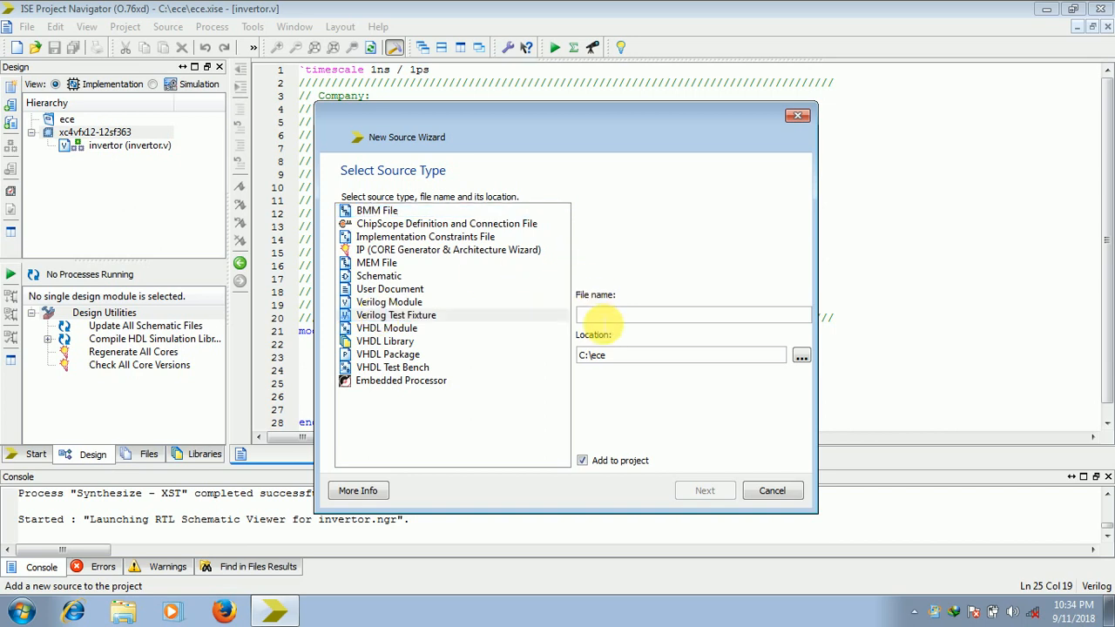
{"action": "type", "text": "test"}
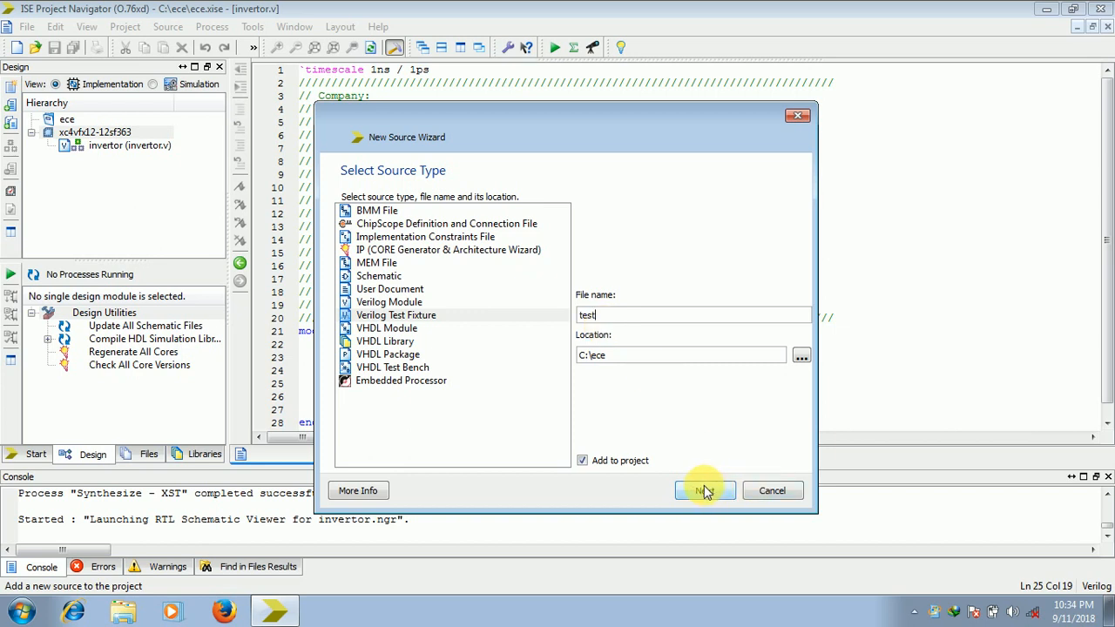
{"action": "left_click", "coordinate": [703, 492]}
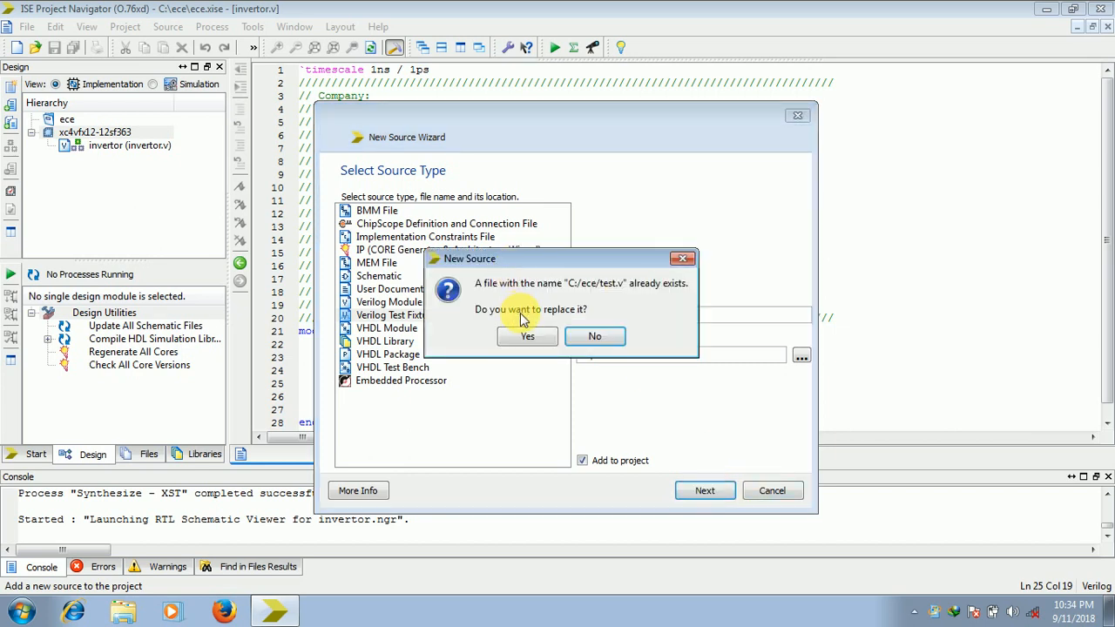
{"action": "left_click", "coordinate": [526, 337]}
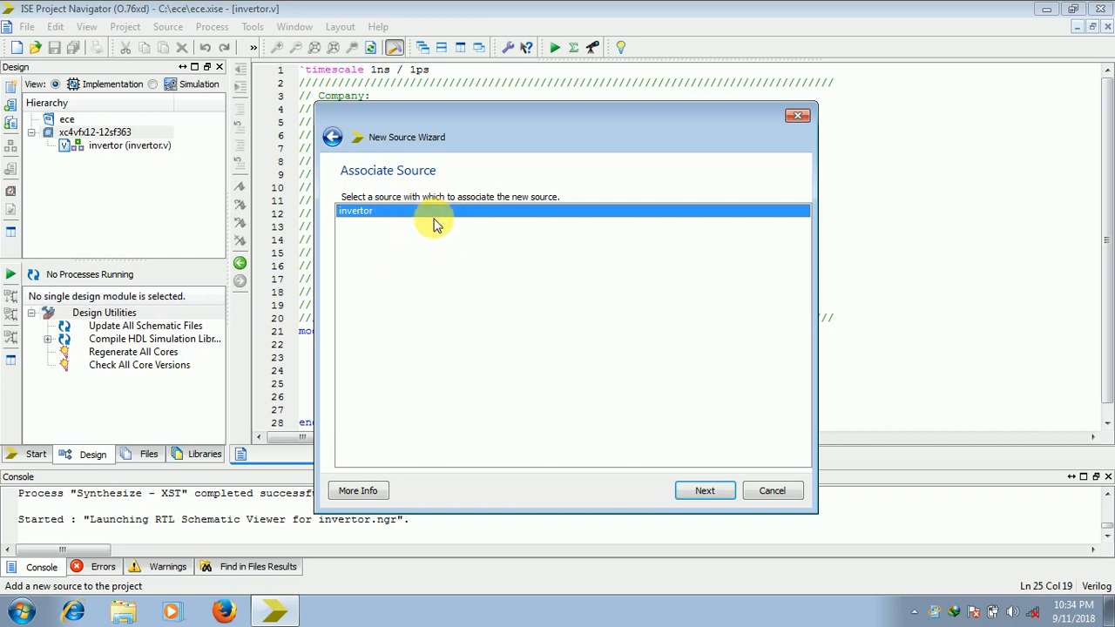
{"action": "mouse_move", "coordinate": [401, 217]}
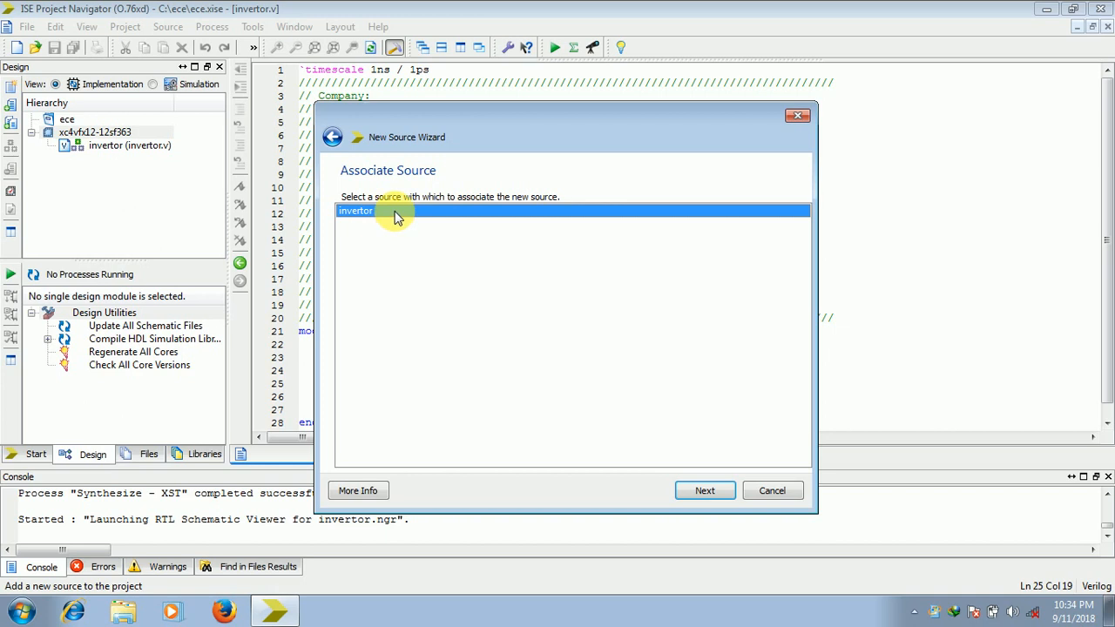
{"action": "mouse_move", "coordinate": [379, 240]}
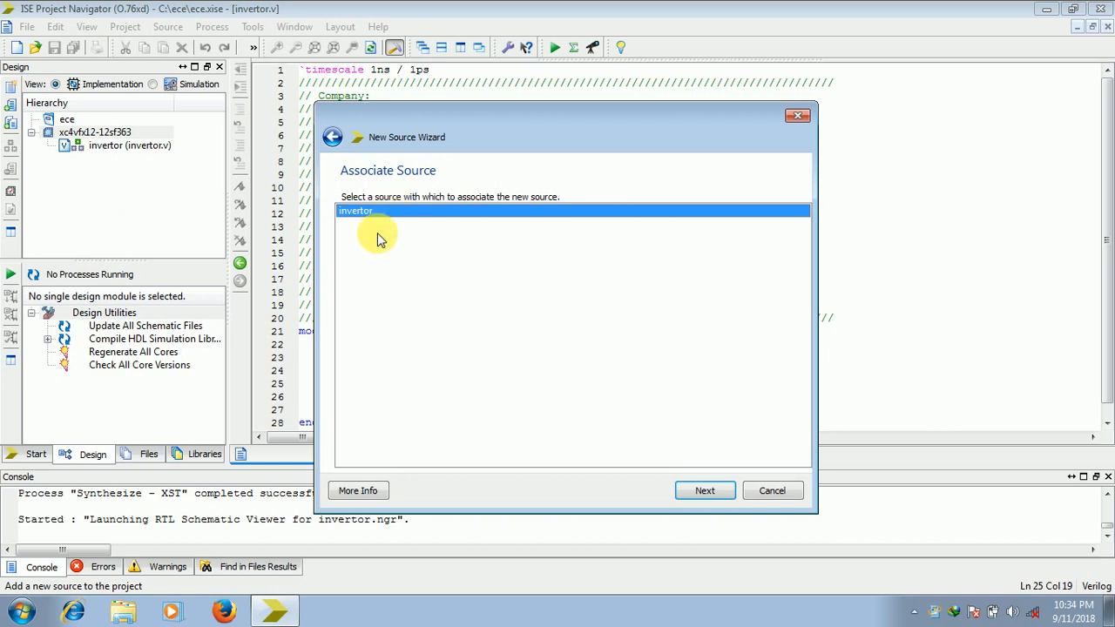
{"action": "mouse_move", "coordinate": [585, 472]}
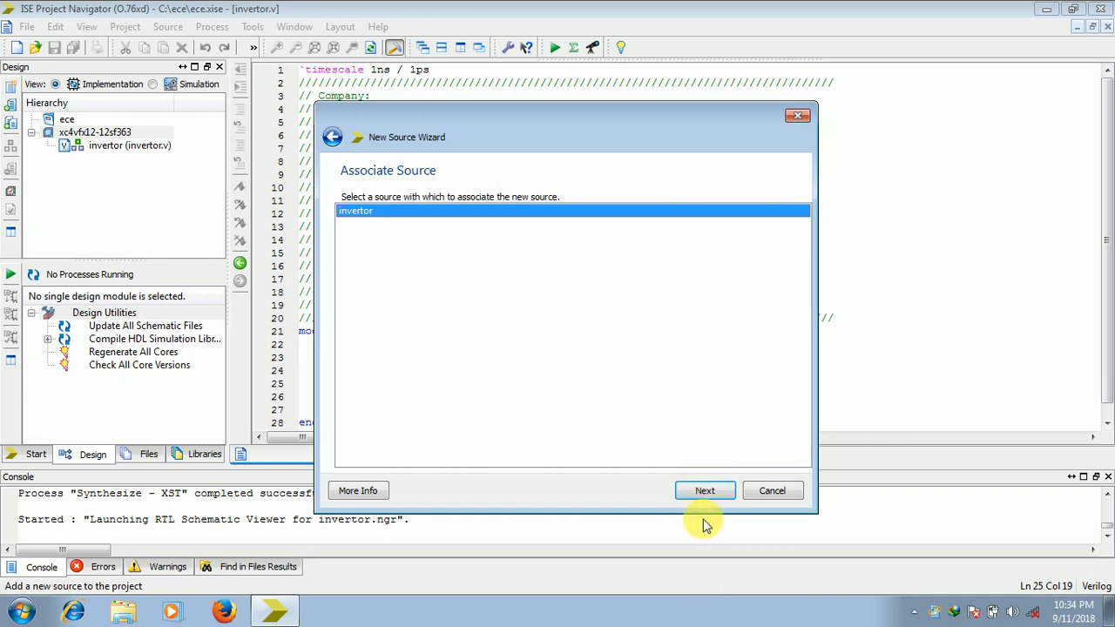
Step: Associate the test fixture with the invertor module and generate its skeleton
{"action": "left_click", "coordinate": [704, 491]}
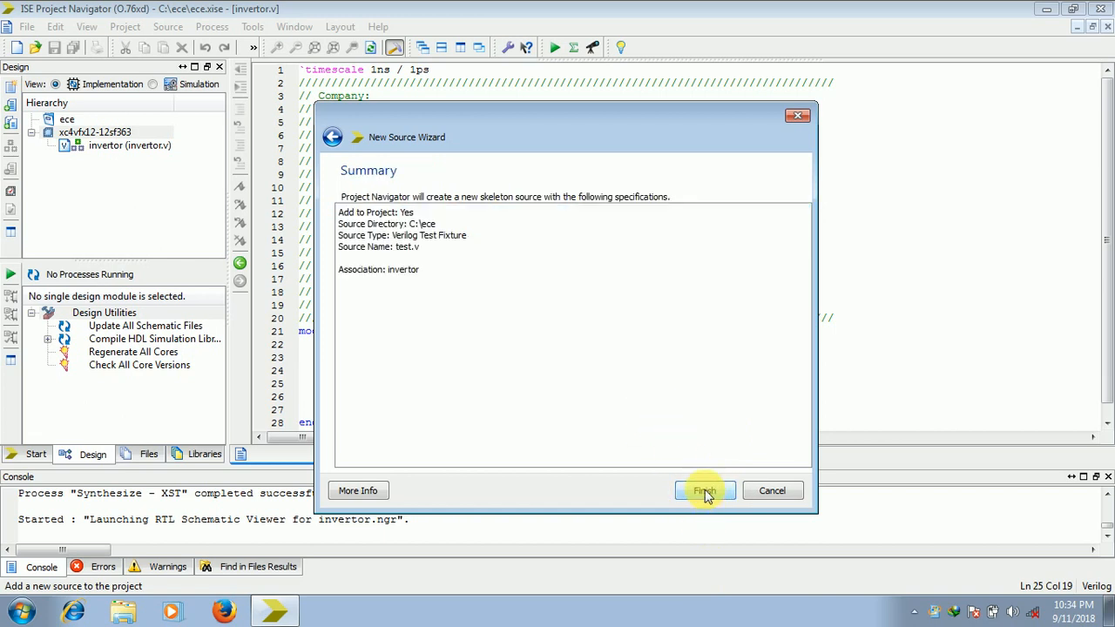
{"action": "left_click", "coordinate": [704, 492]}
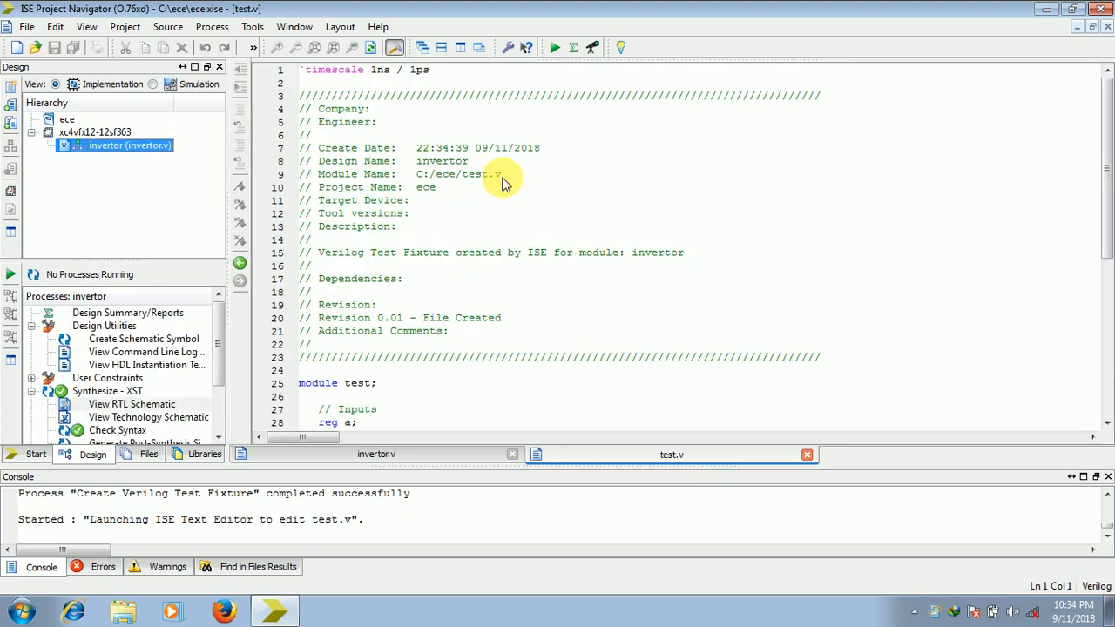
Step: In test.v's initial block write stimulus '#100; a = 1;' and '#200; a = 0;', correcting a typo
{"action": "scroll", "scroll_direction": "down", "scroll_amount": 3}
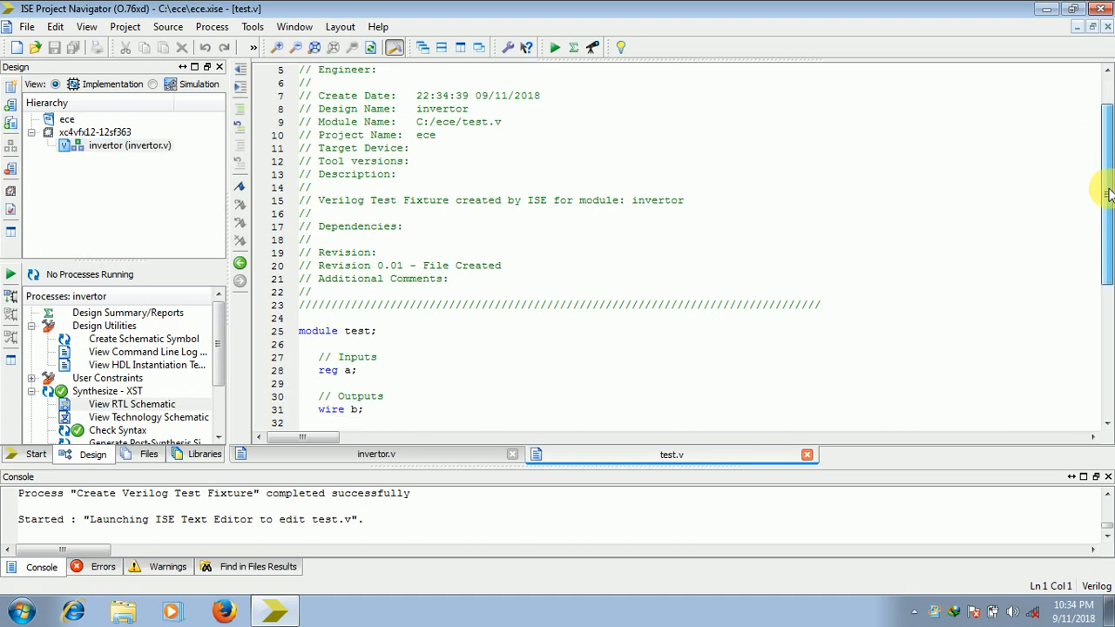
{"action": "scroll", "scroll_direction": "down", "scroll_amount": 3}
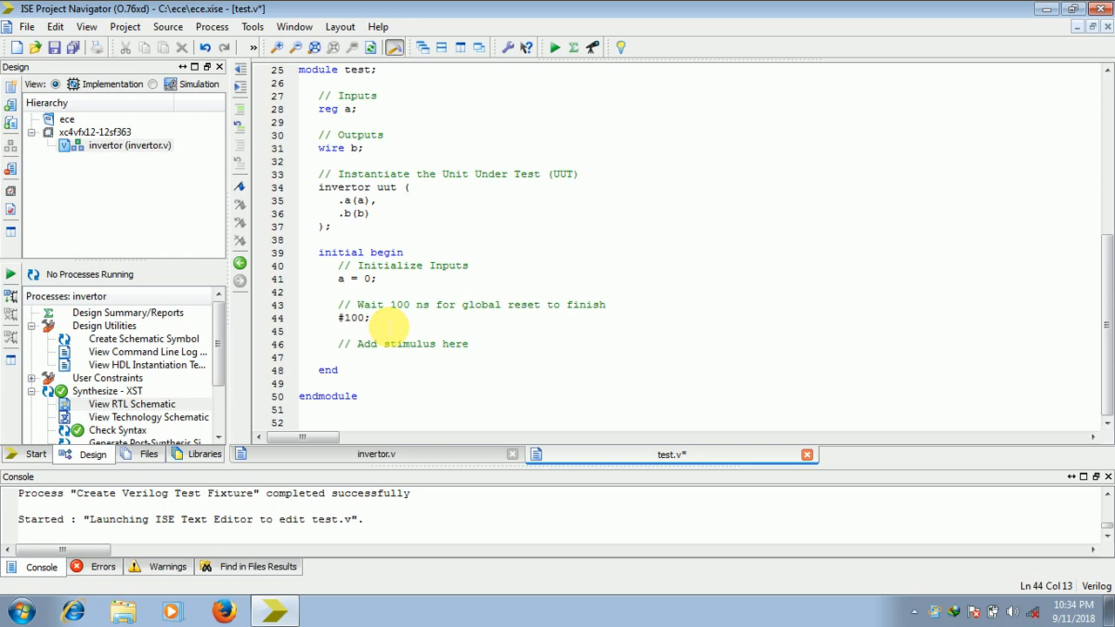
{"action": "type", "text": "a =;"}
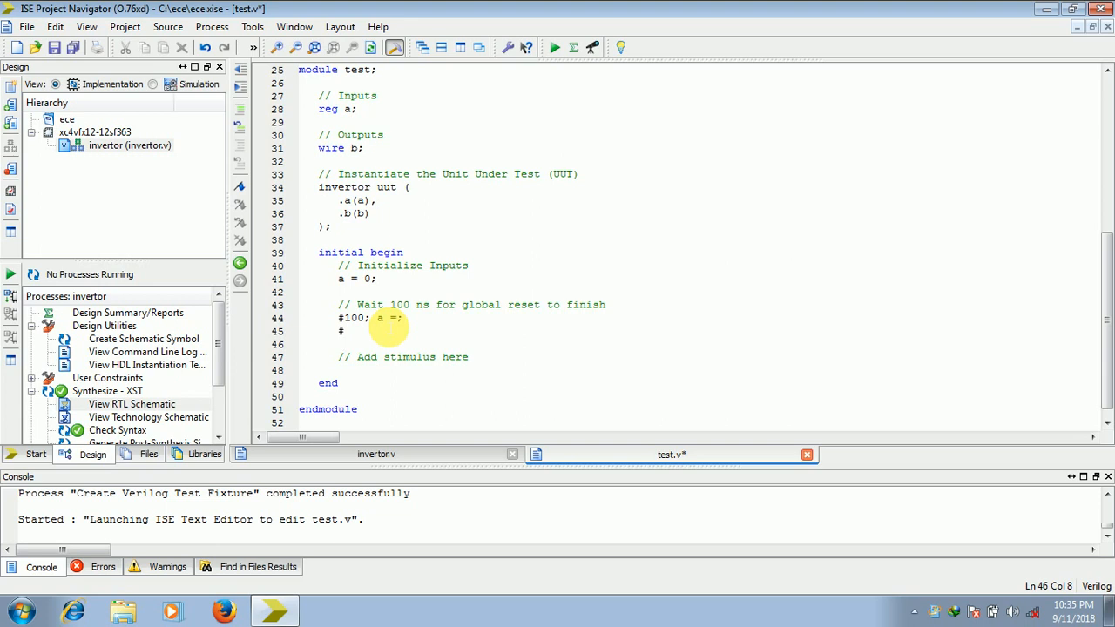
{"action": "type", "text": "#200;"}
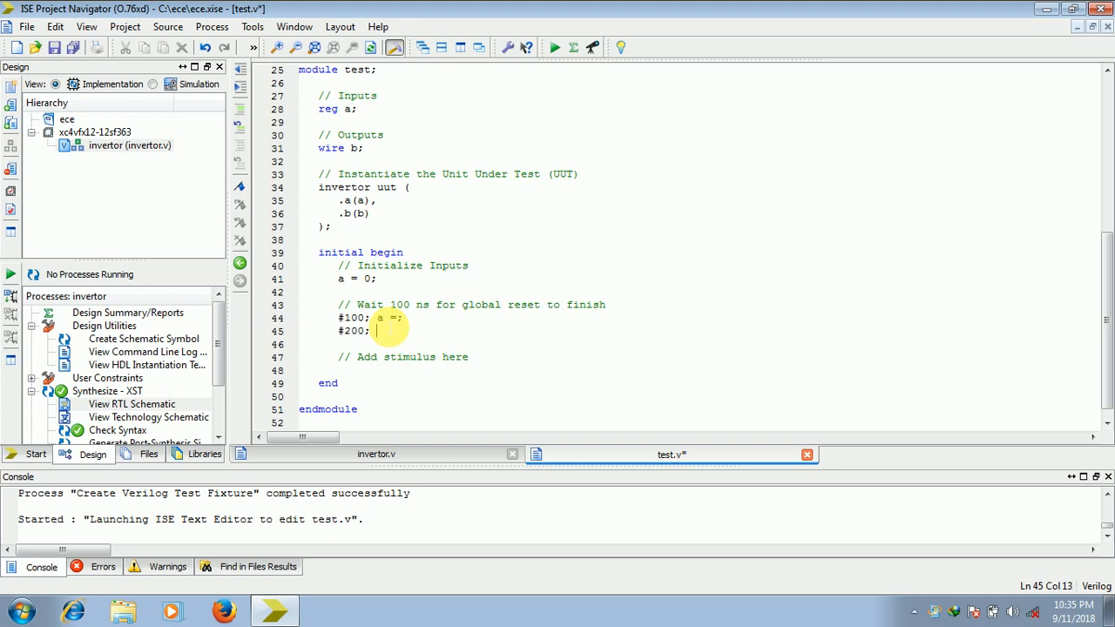
{"action": "type", "text": "a="}
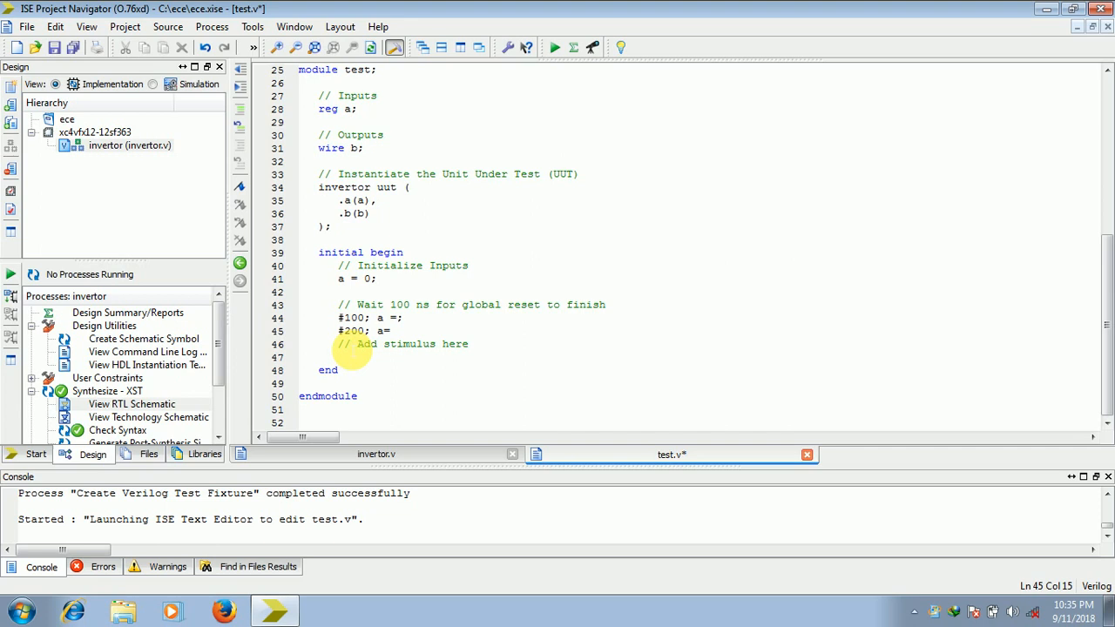
{"action": "type", "text": "0"}
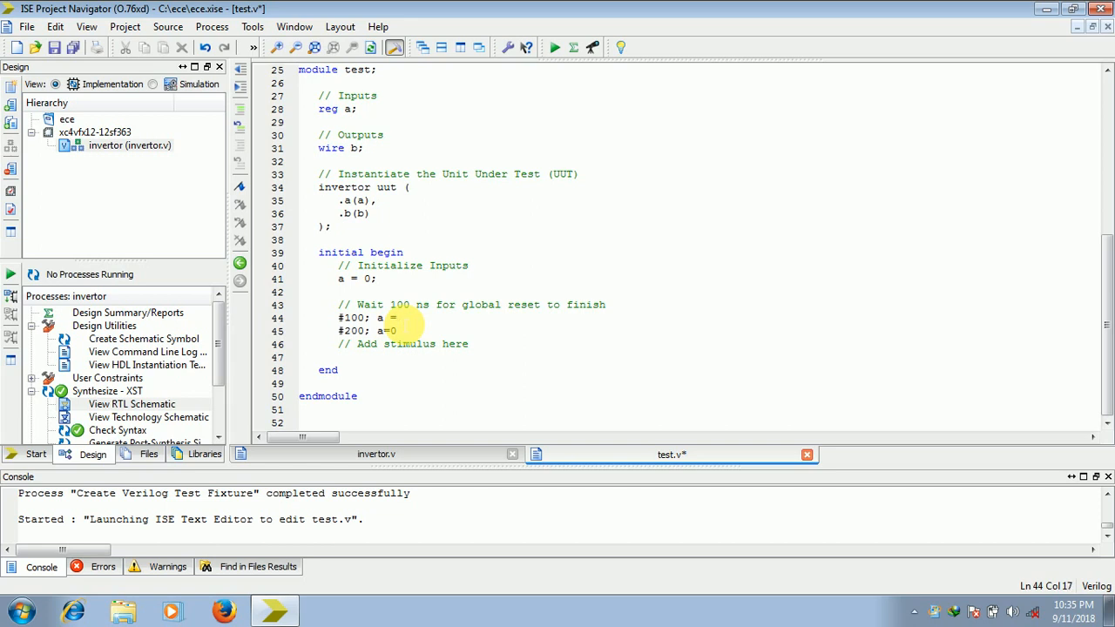
{"action": "type", "text": "1;"}
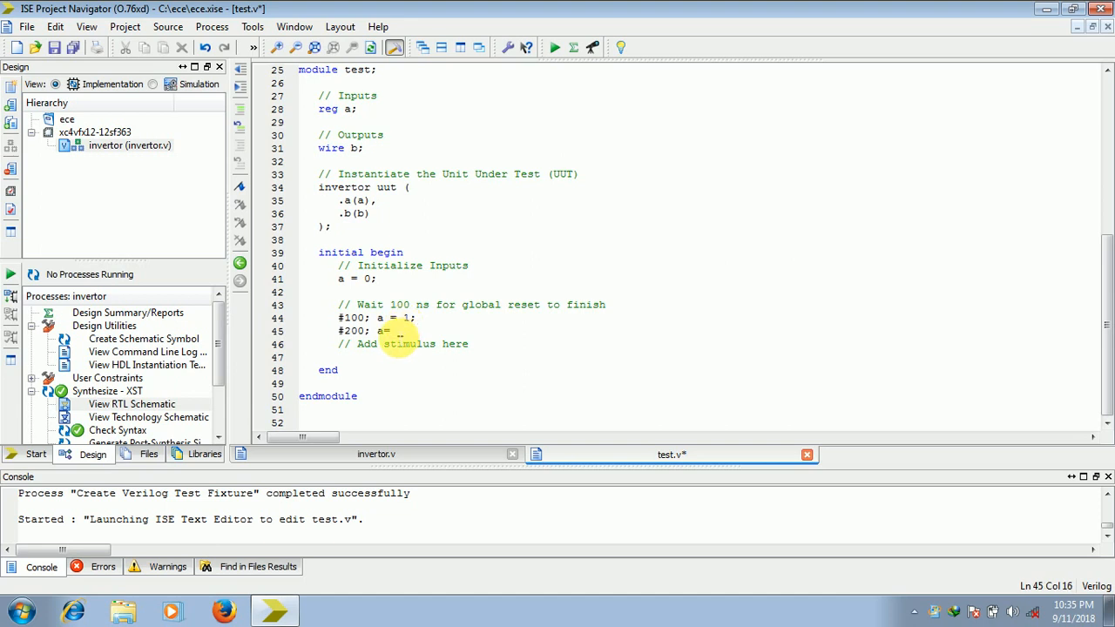
{"action": "type", "text": "0;"}
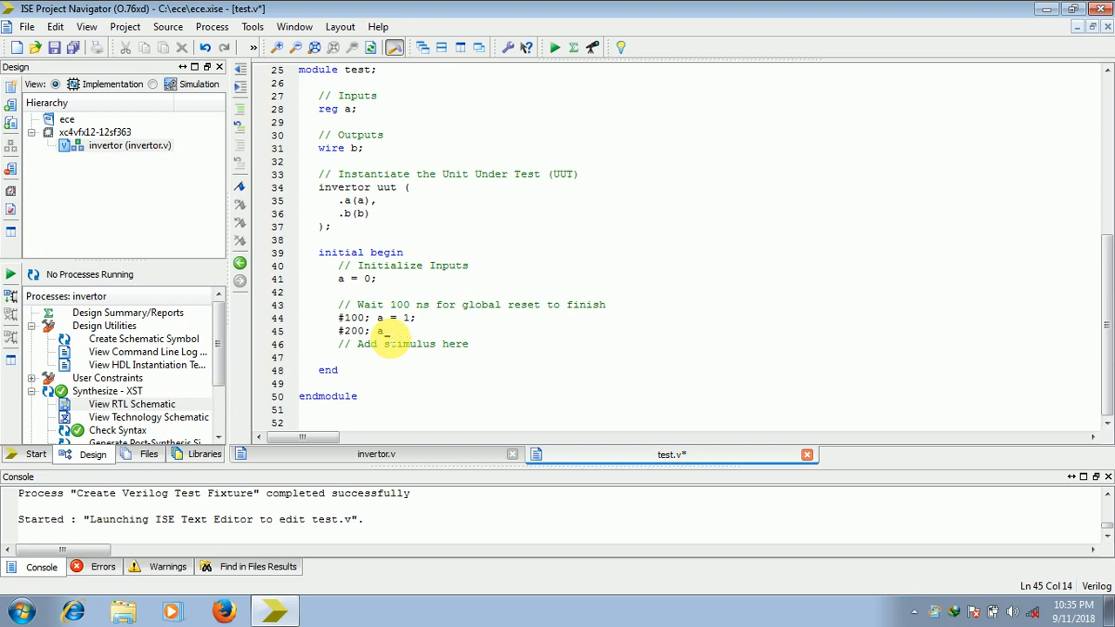
{"action": "key", "text": "BackSpace"}
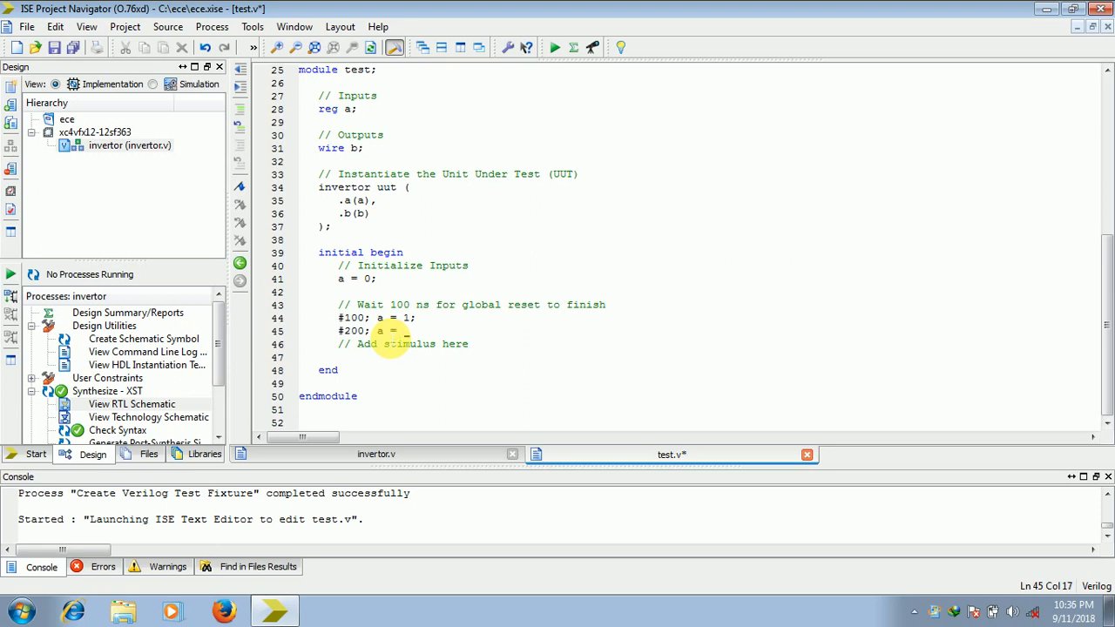
{"action": "type", "text": "0;"}
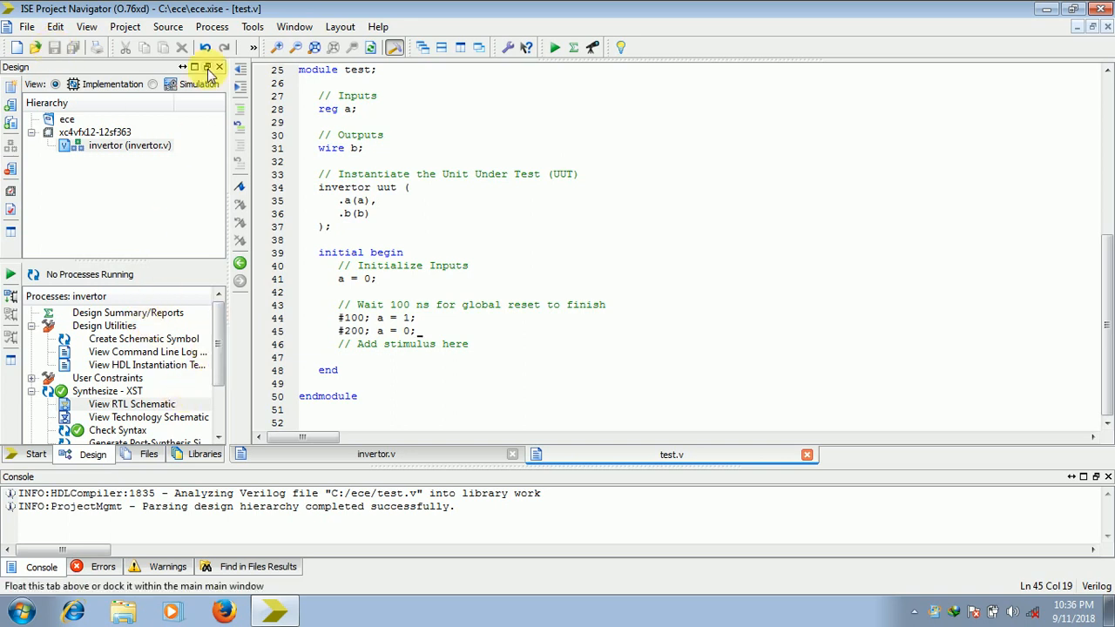
Step: Switch to Simulation view, select test.v and run ISim Behavioral Check Syntax successfully
{"action": "left_click", "coordinate": [154, 84]}
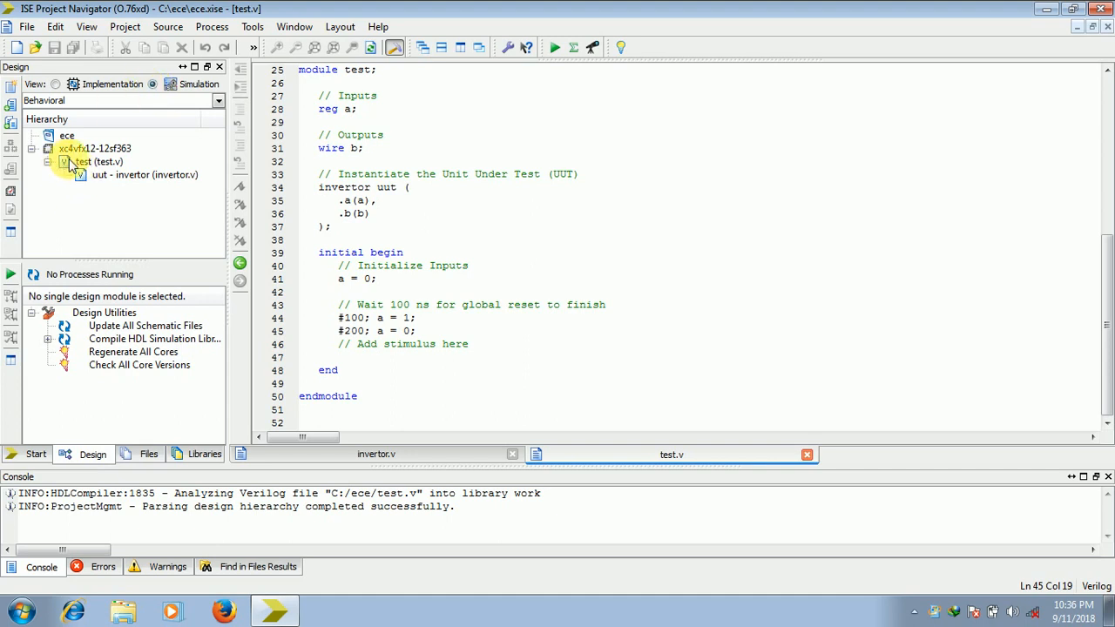
{"action": "left_click", "coordinate": [87, 161]}
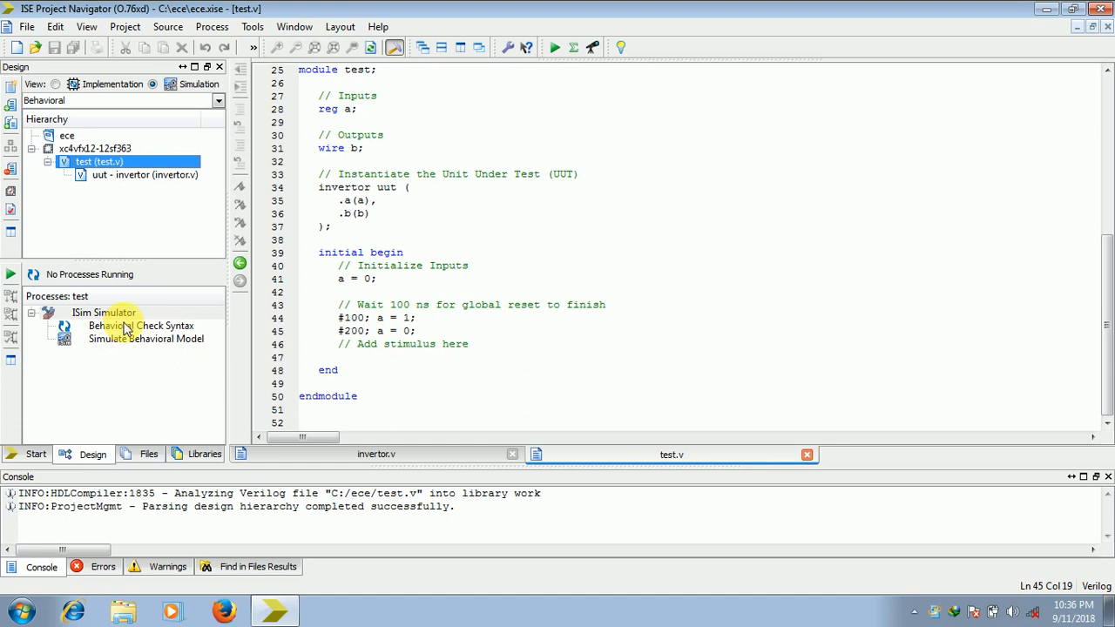
{"action": "double_click", "coordinate": [125, 325]}
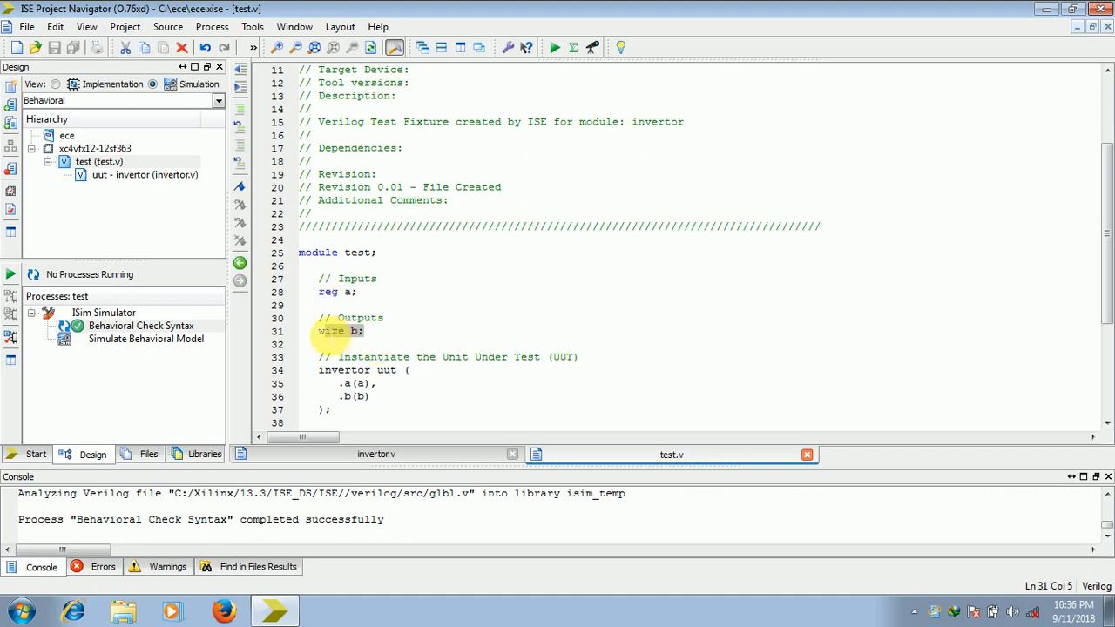
{"action": "mouse_move", "coordinate": [937, 365]}
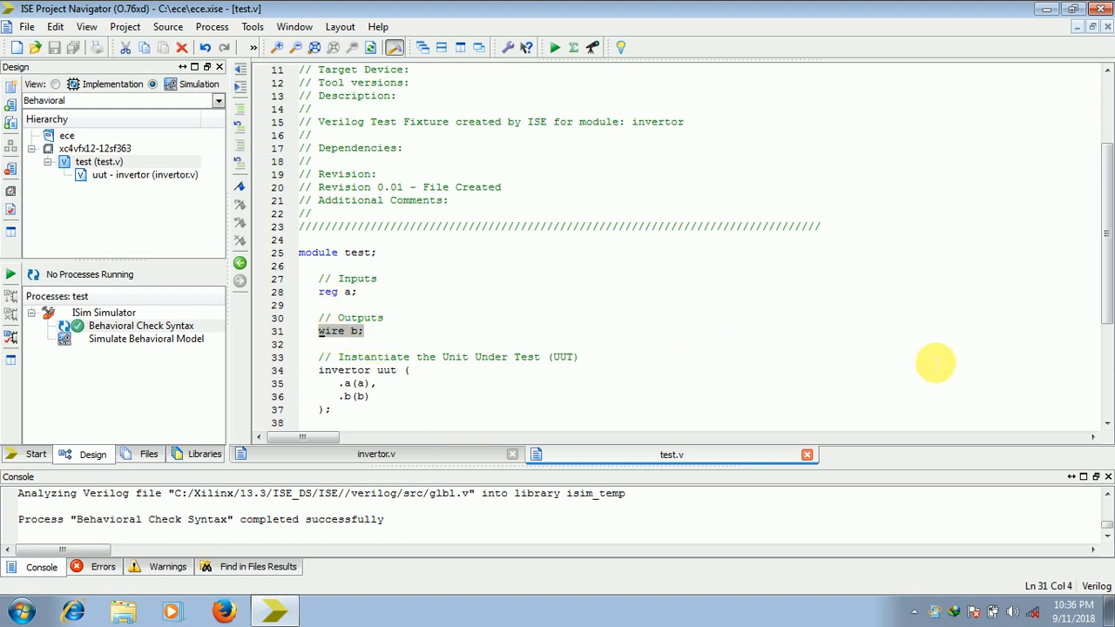
{"action": "scroll", "scroll_direction": "down", "scroll_amount": 3}
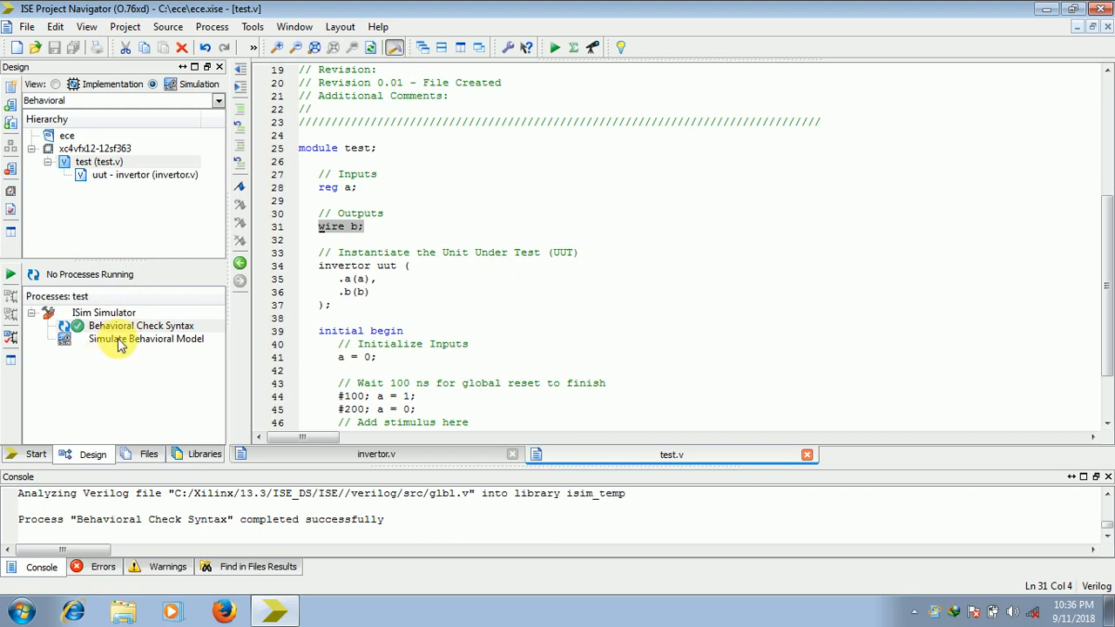
Step: Run Simulate Behavioral Model so the ISim waveform window opens with signals a and b
{"action": "double_click", "coordinate": [147, 338]}
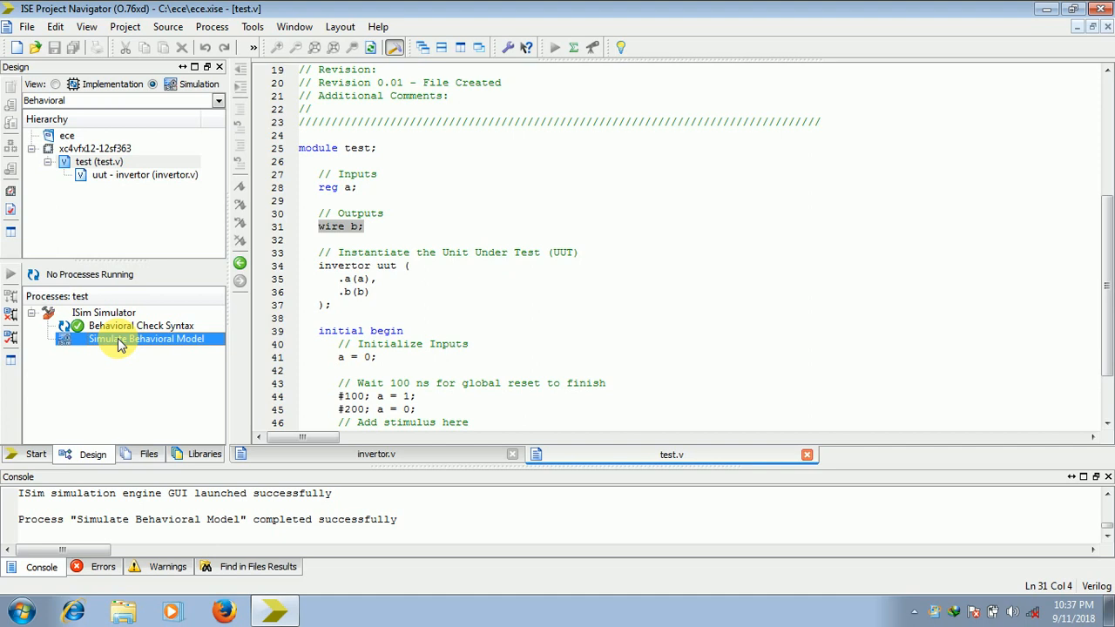
{"action": "double_click", "coordinate": [146, 338]}
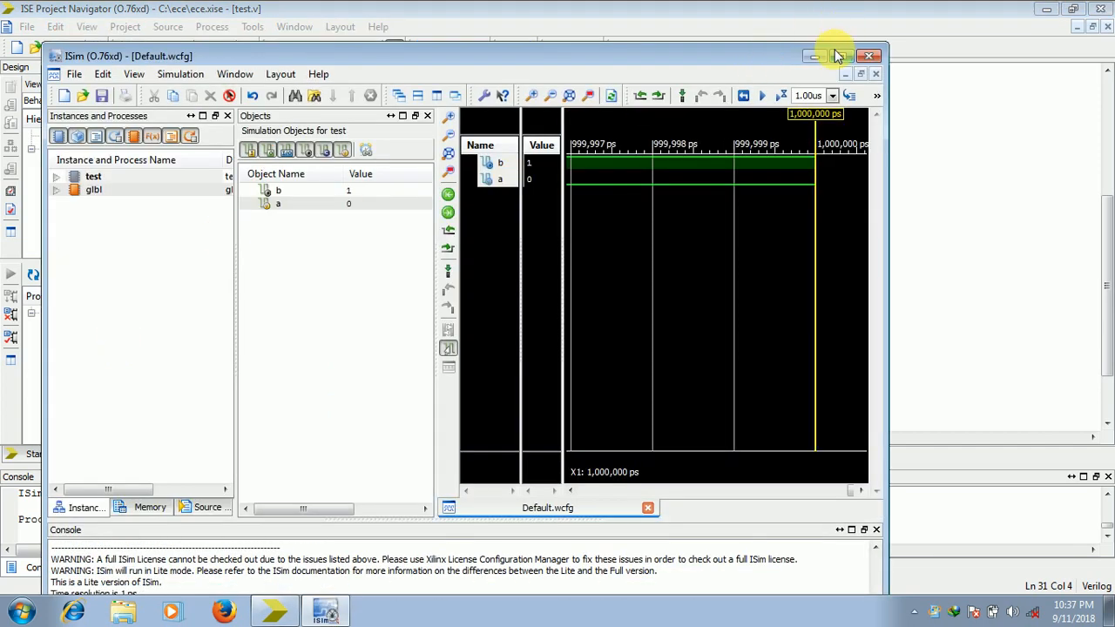
Step: Maximize ISim, zoom to full view, read b as the inverse of a near 416 ns, and return to ISE
{"action": "left_click", "coordinate": [846, 56]}
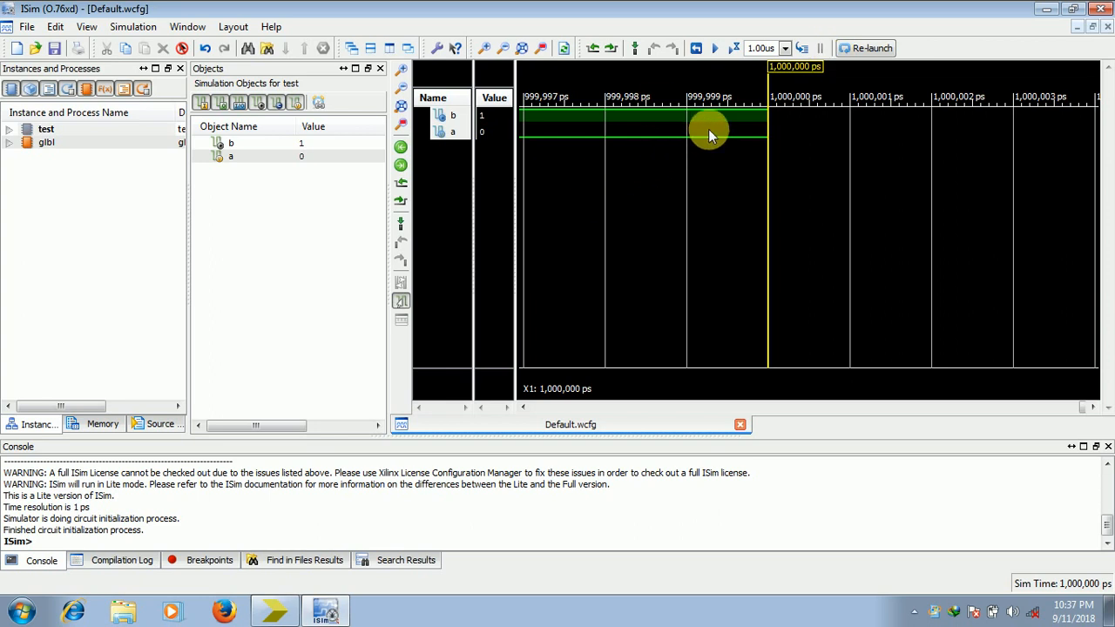
{"action": "mouse_move", "coordinate": [583, 130]}
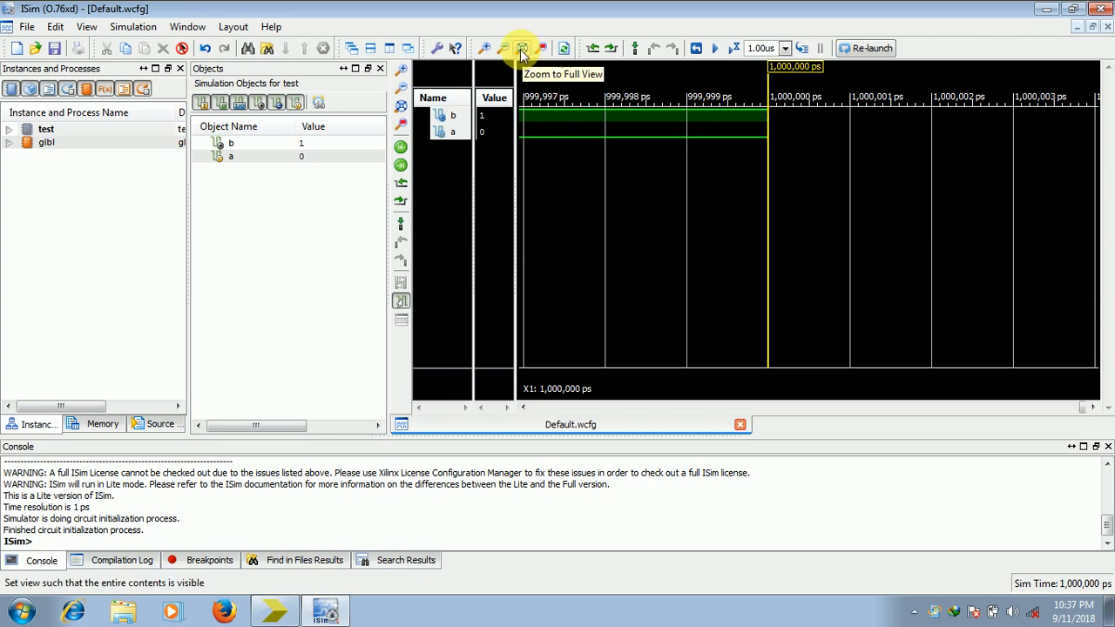
{"action": "left_click", "coordinate": [521, 49]}
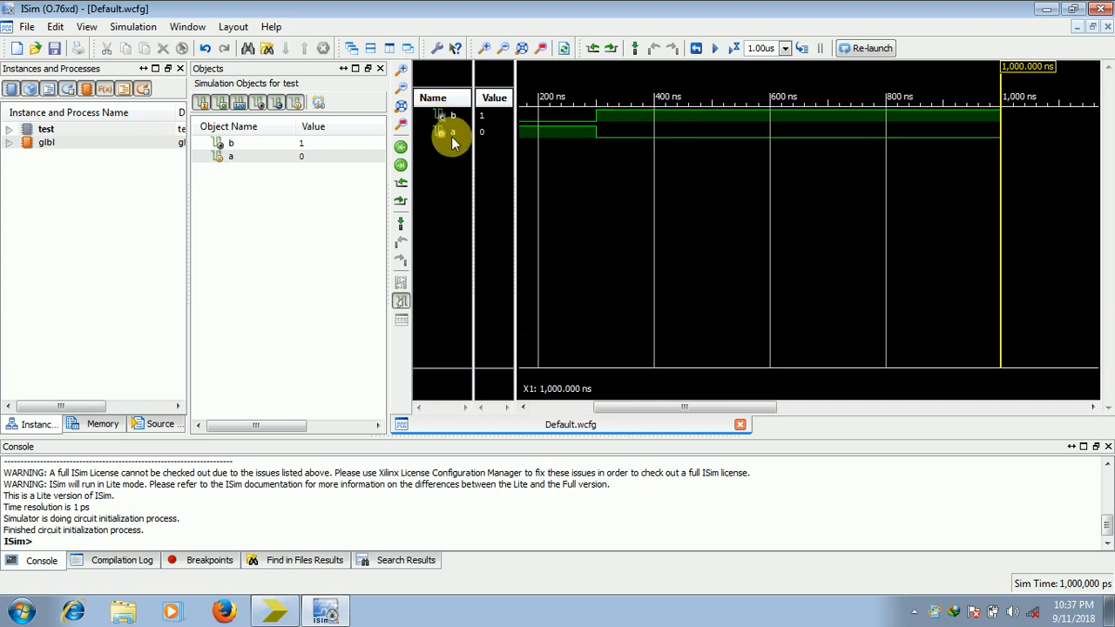
{"action": "left_click", "coordinate": [453, 132]}
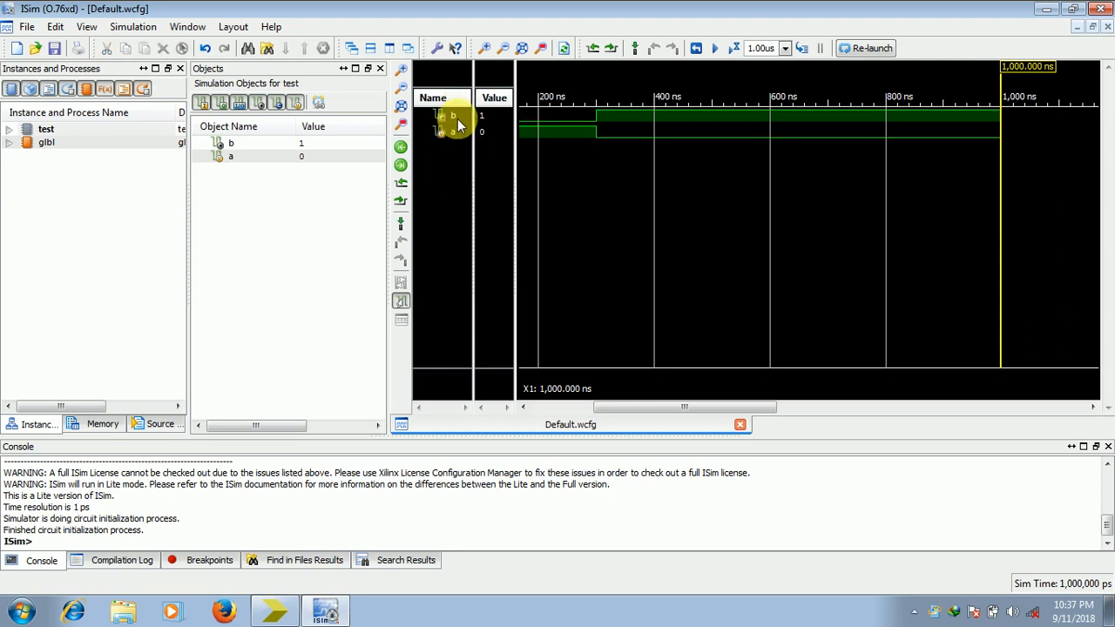
{"action": "mouse_move", "coordinate": [519, 131]}
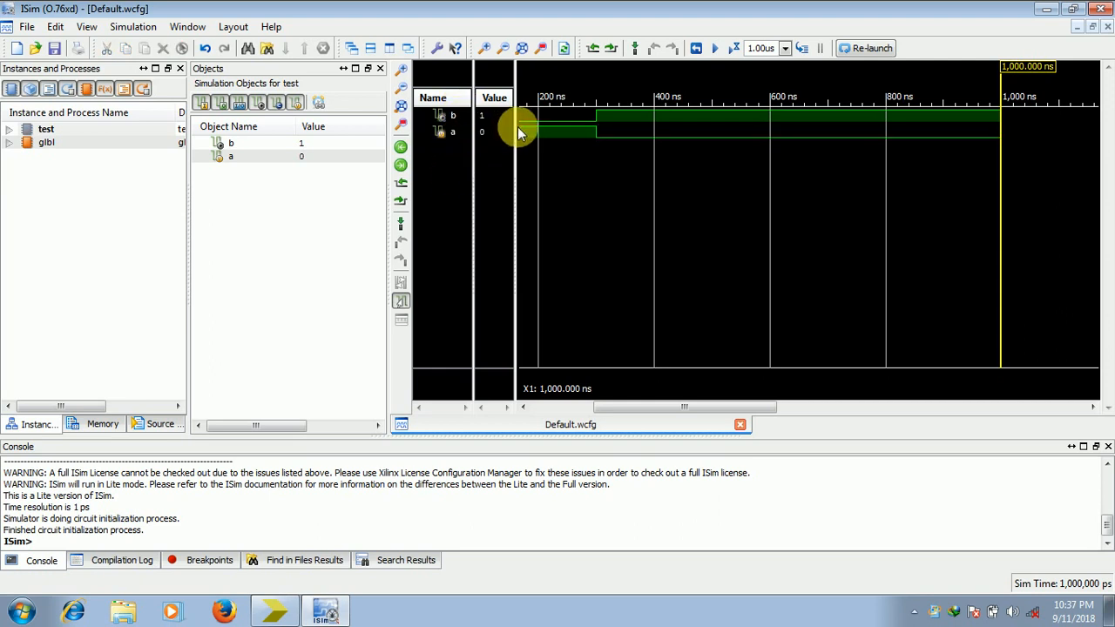
{"action": "mouse_move", "coordinate": [523, 132]}
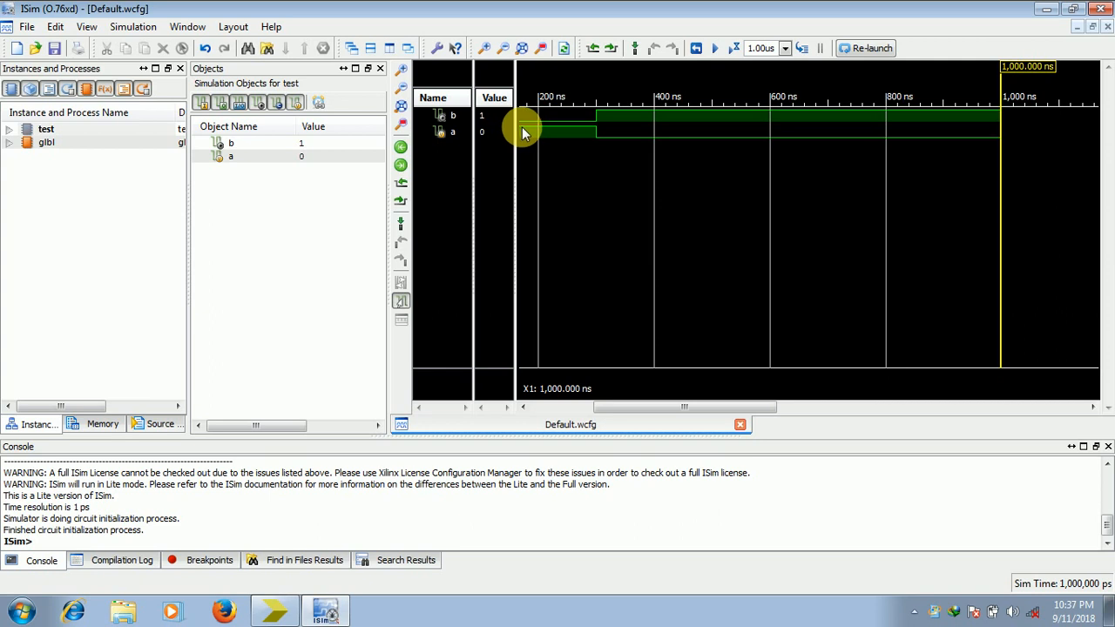
{"action": "mouse_move", "coordinate": [538, 129]}
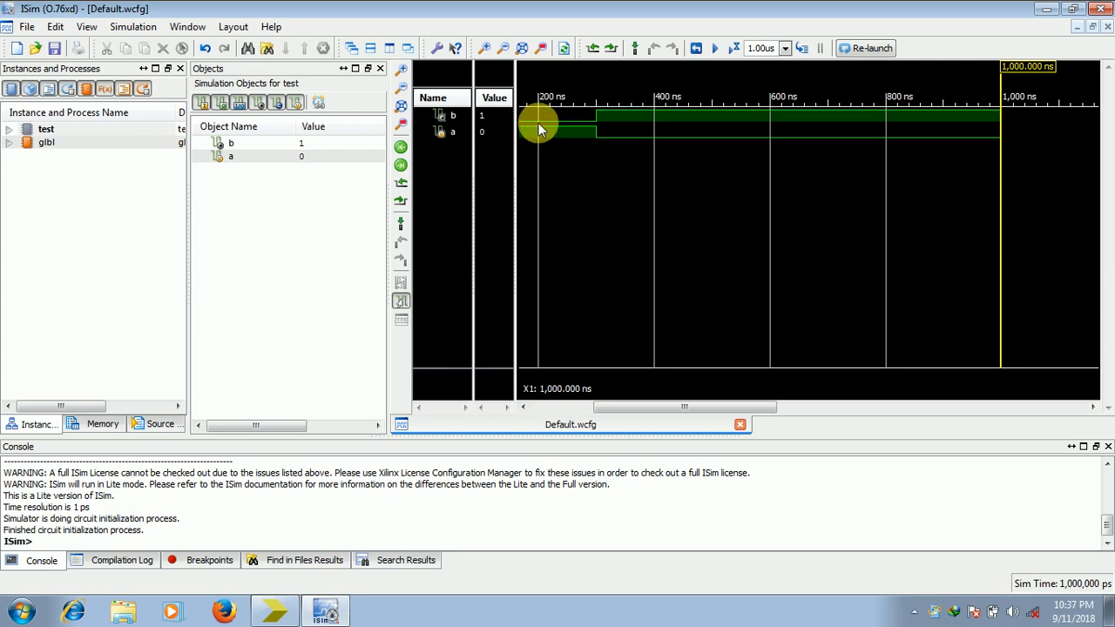
{"action": "mouse_move", "coordinate": [554, 126]}
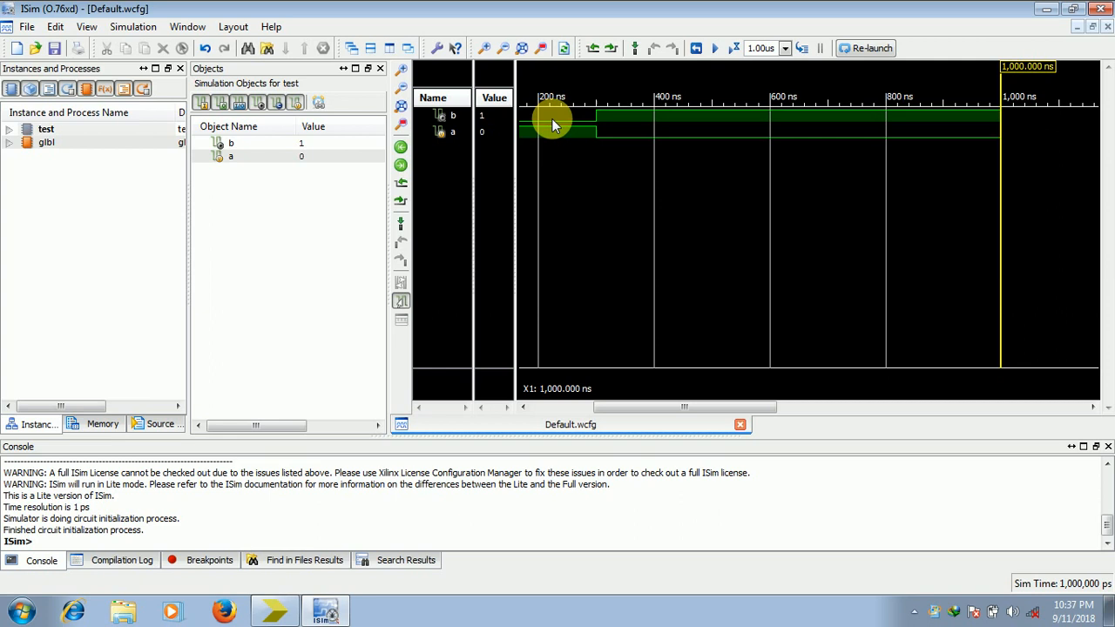
{"action": "mouse_move", "coordinate": [596, 131]}
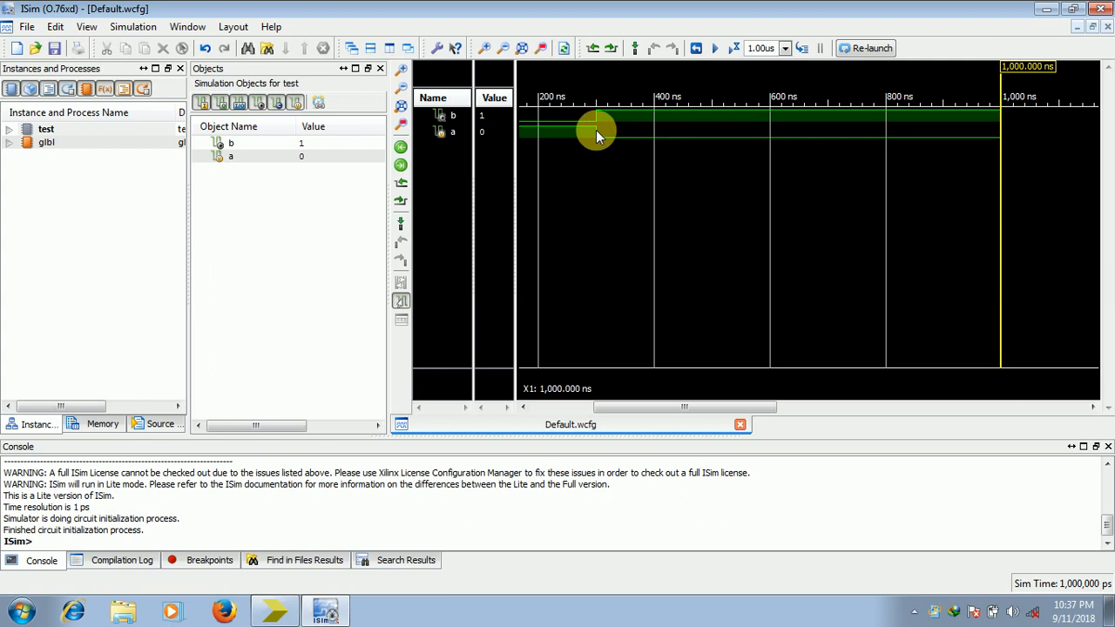
{"action": "mouse_move", "coordinate": [601, 118]}
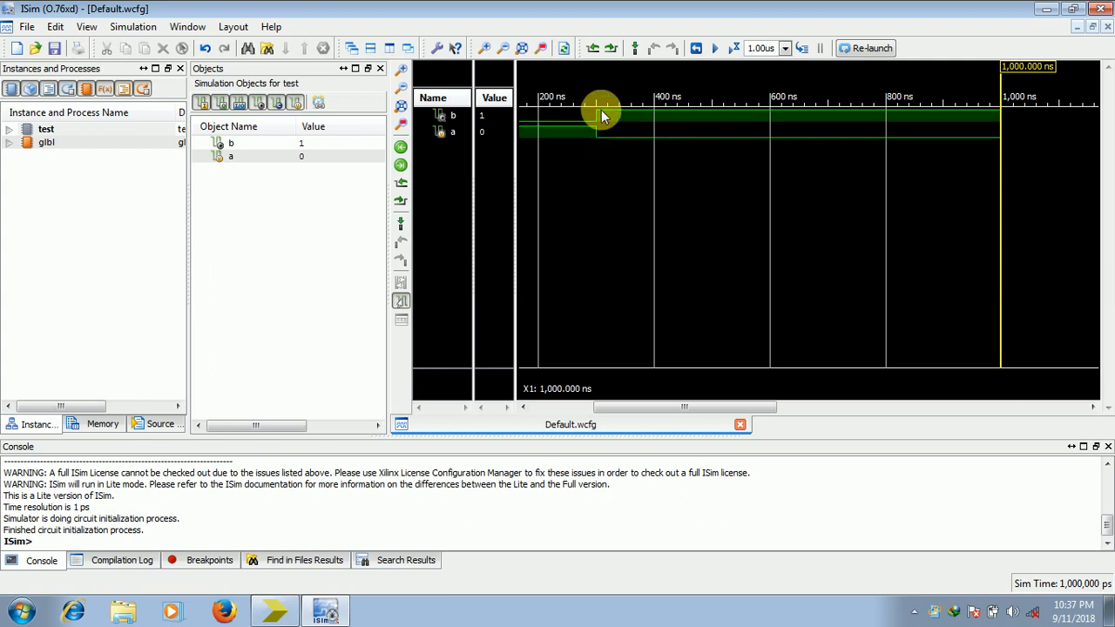
{"action": "mouse_move", "coordinate": [609, 115]}
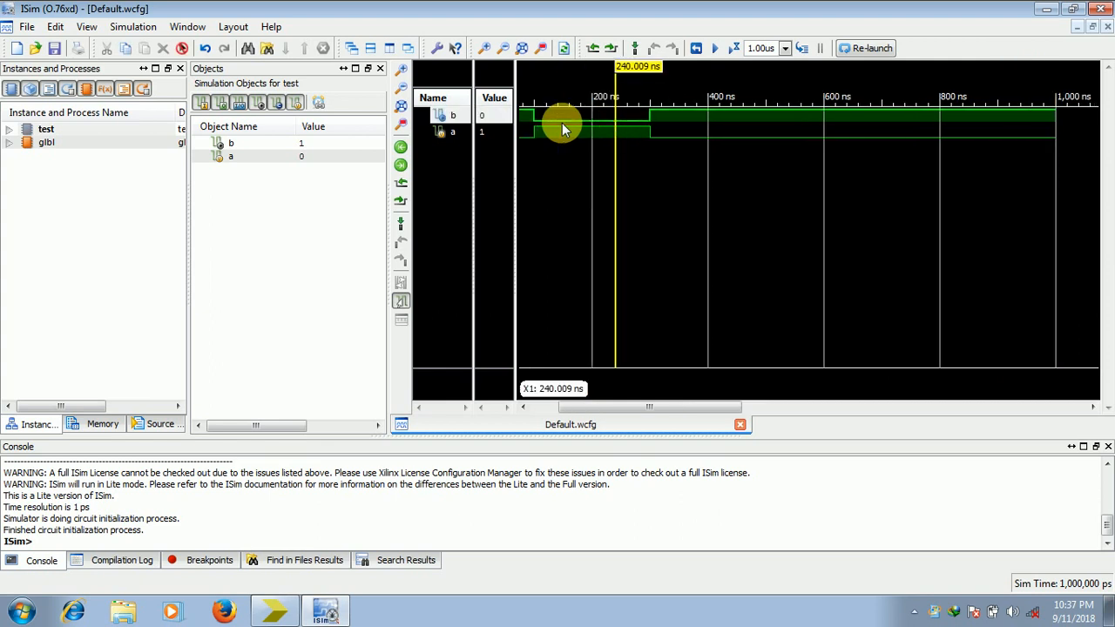
{"action": "mouse_move", "coordinate": [484, 120]}
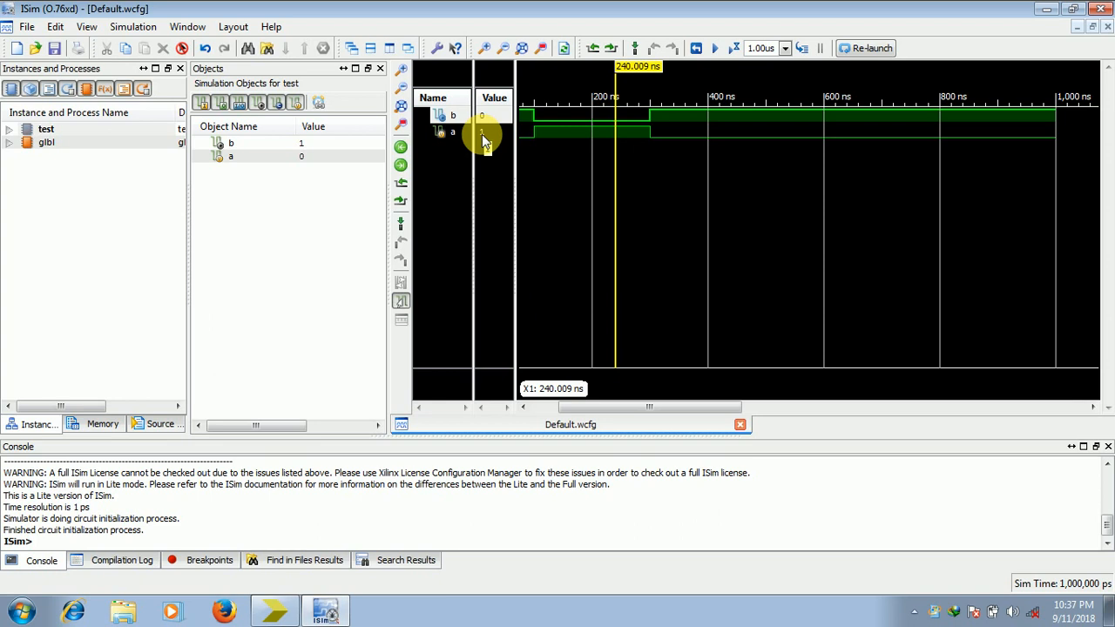
{"action": "mouse_move", "coordinate": [718, 136]}
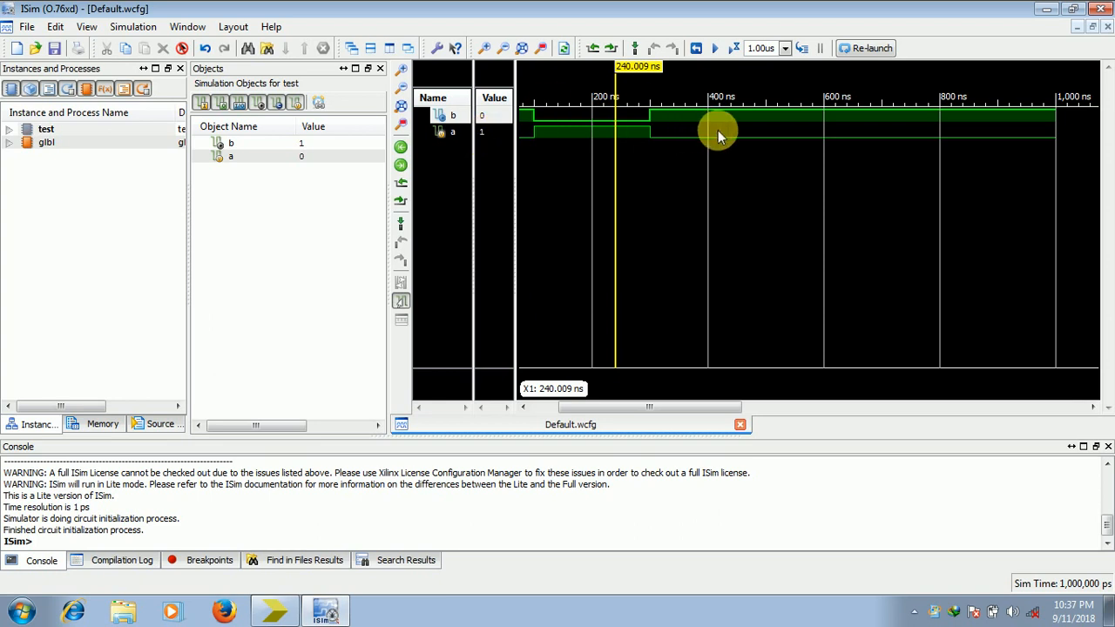
{"action": "left_click", "coordinate": [718, 136]}
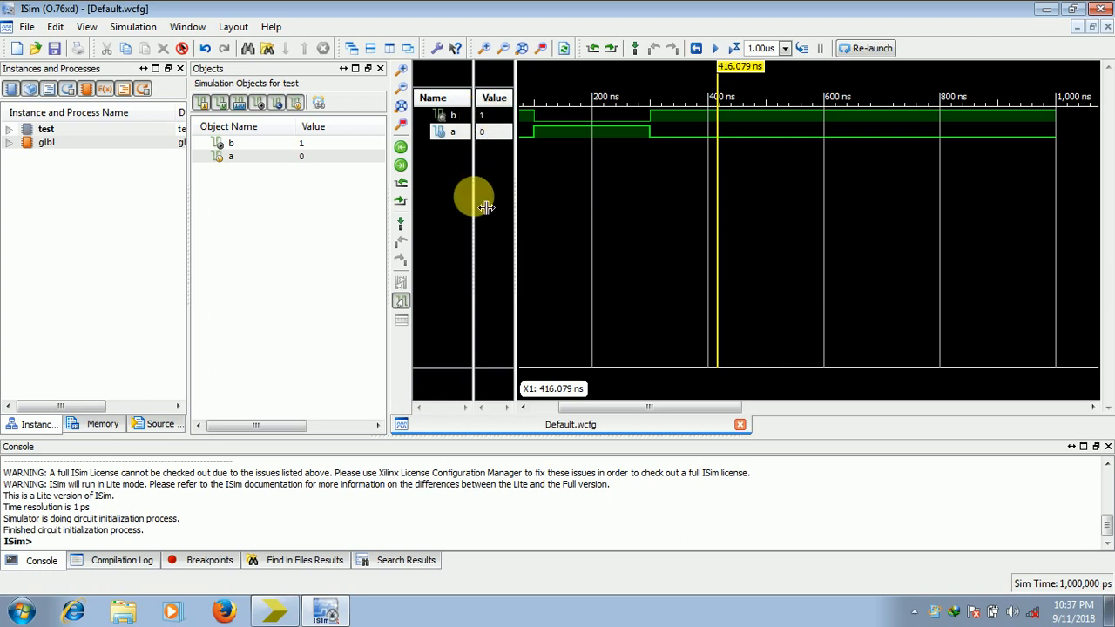
{"action": "mouse_move", "coordinate": [575, 601]}
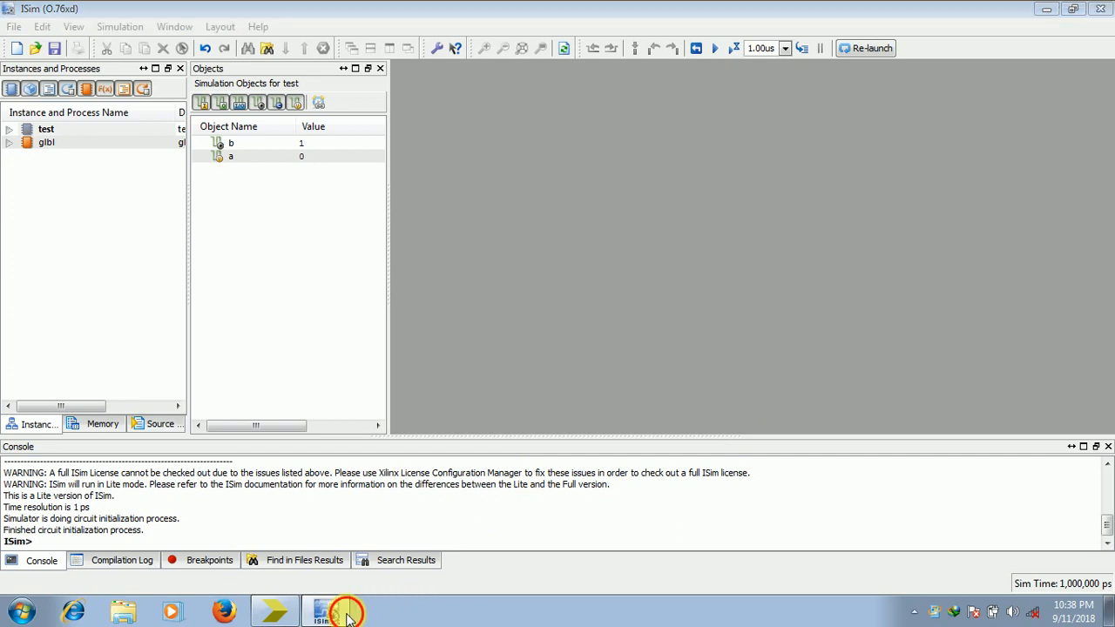
{"action": "left_click", "coordinate": [326, 610]}
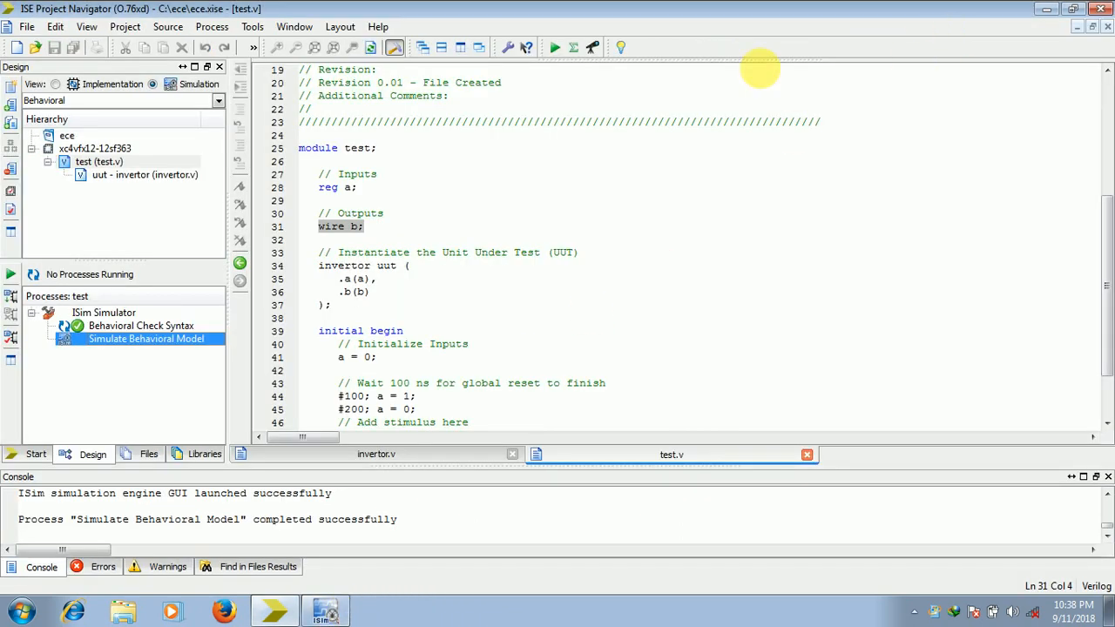